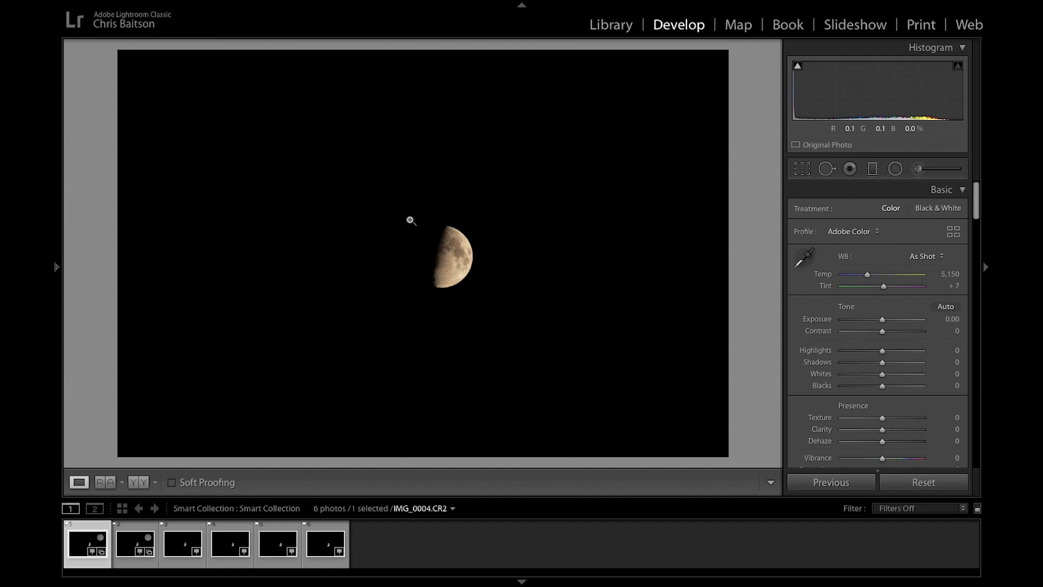
- Crop the moon photo to a tight 1 x 1 square around the moon and commit it
left_click(801, 168)
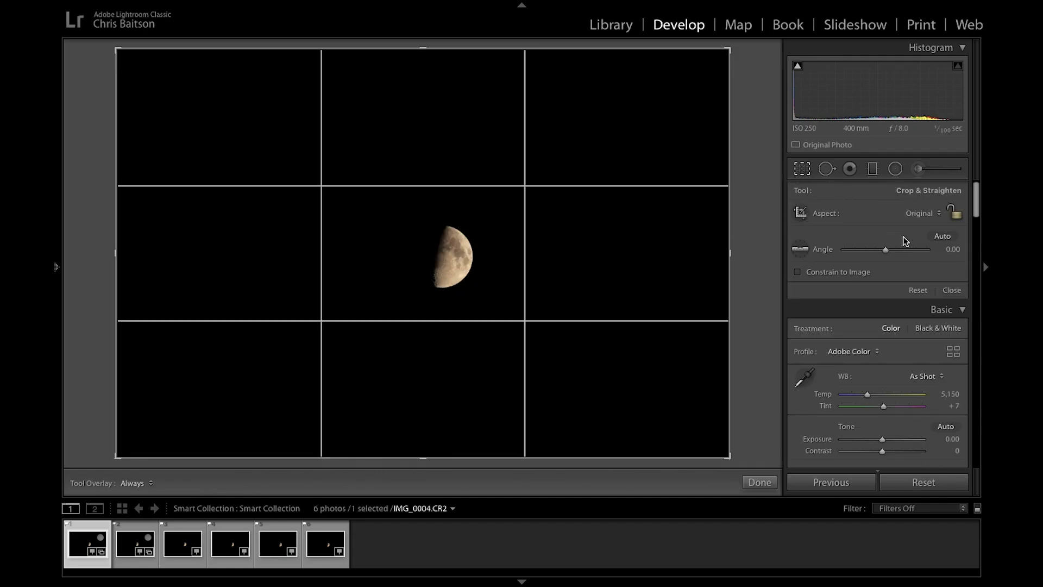
mouse_move(920, 238)
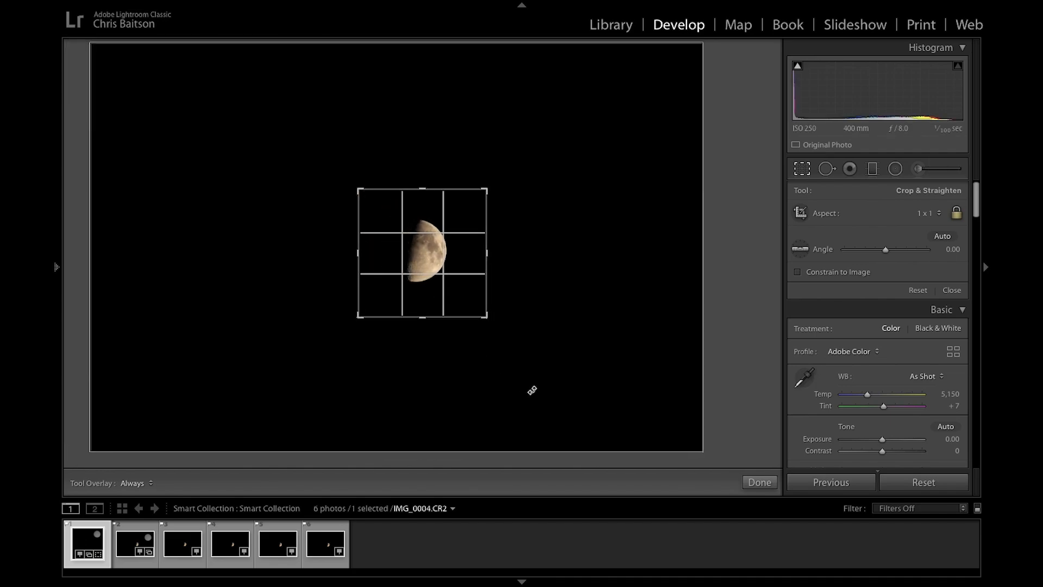
left_click(758, 481)
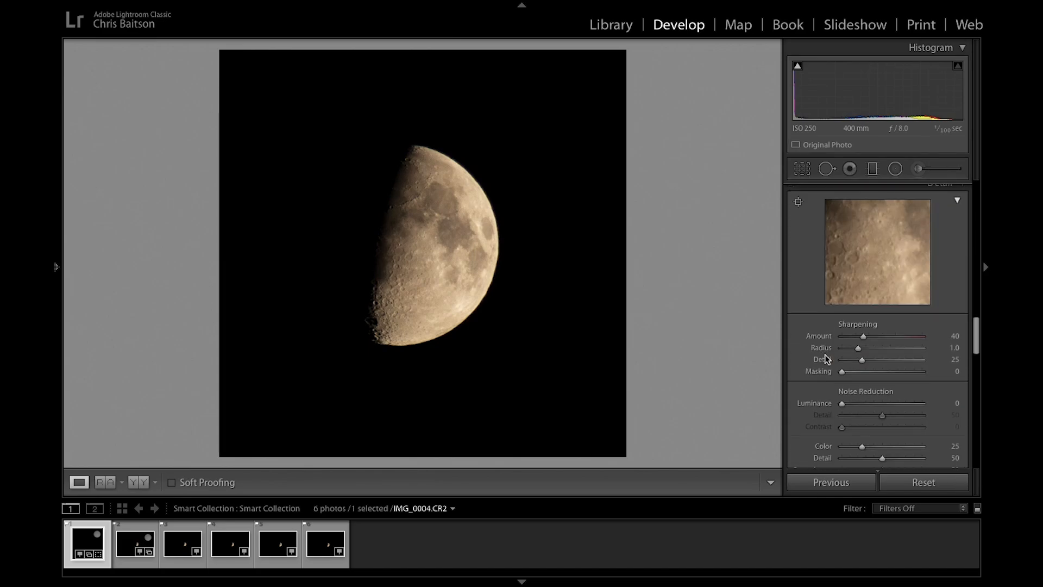
- Enable chromatic aberration removal and profile corrections, choosing Canon as the lens make
scroll("down", 3)
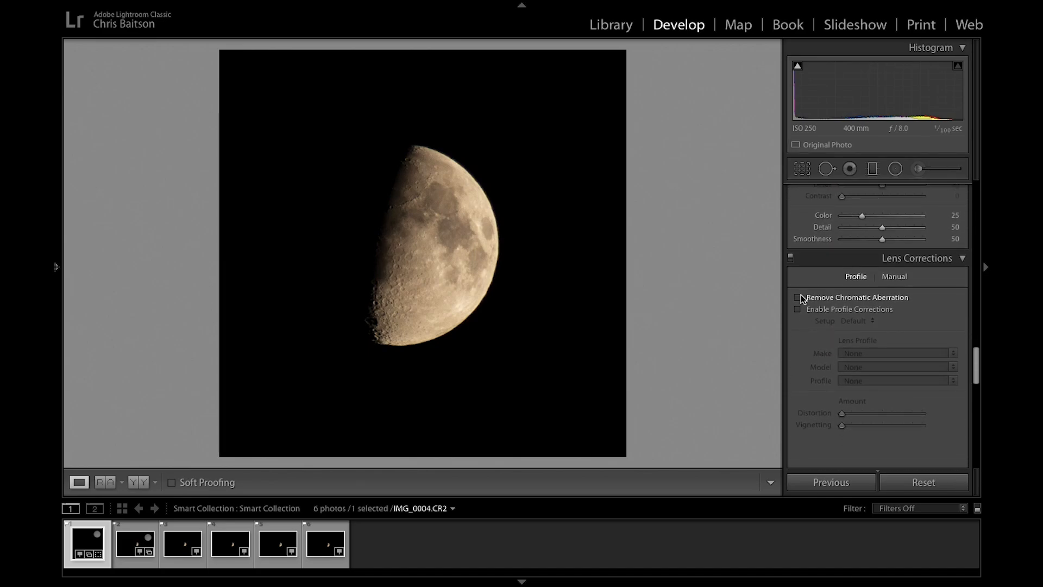
left_click(797, 309)
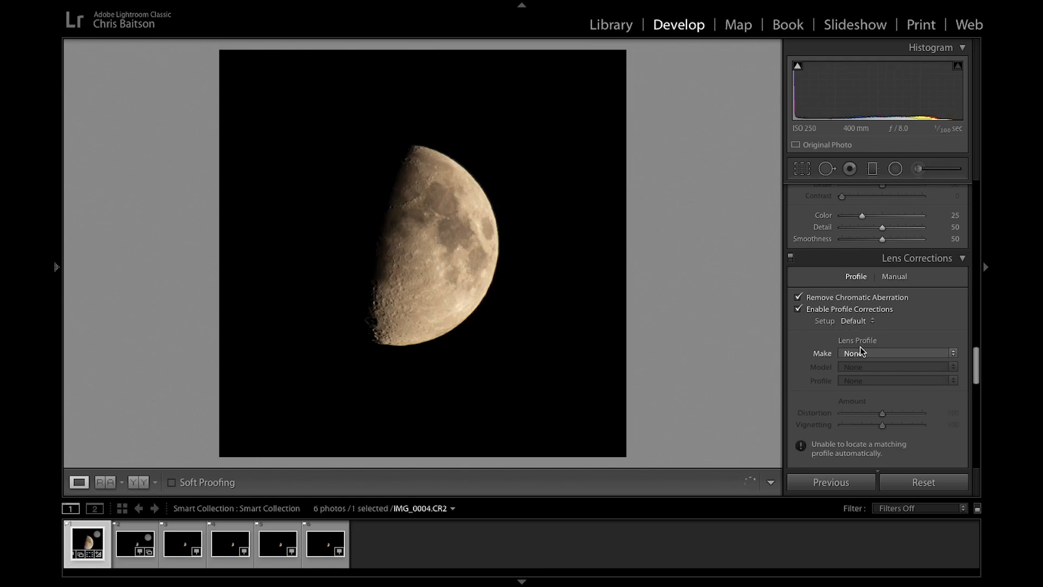
left_click(894, 352)
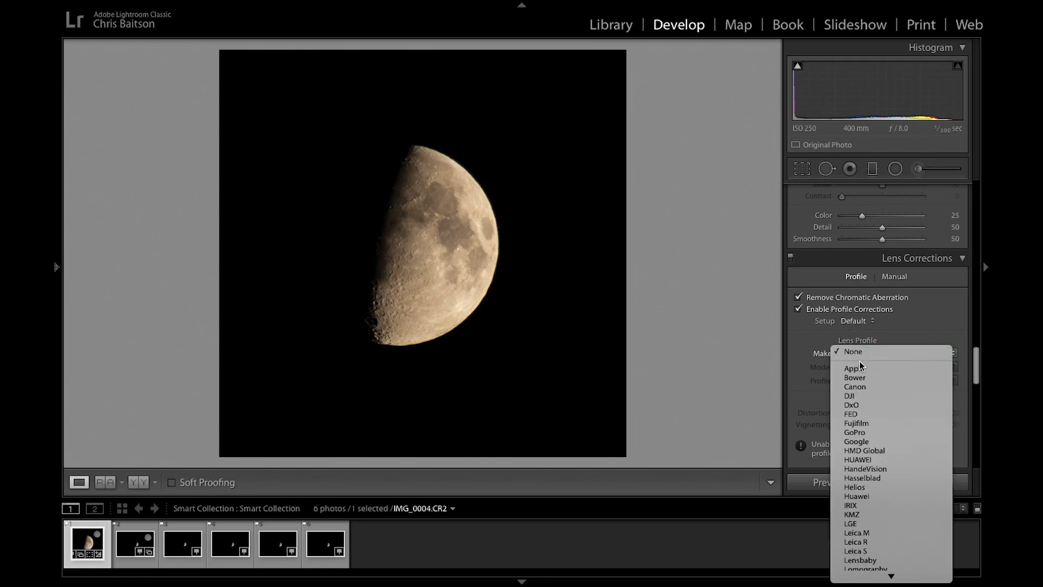
left_click(855, 387)
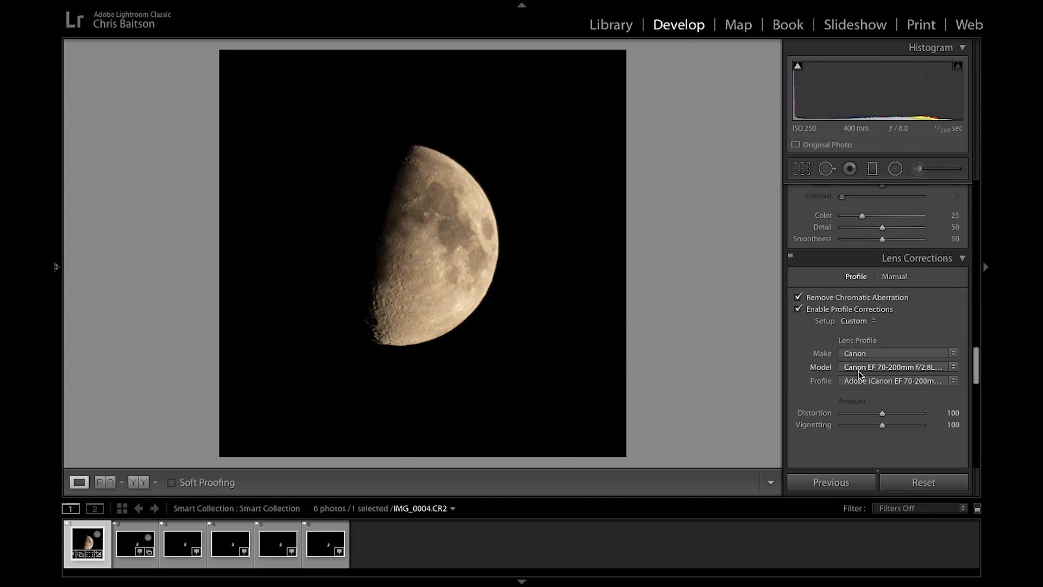
mouse_move(799, 128)
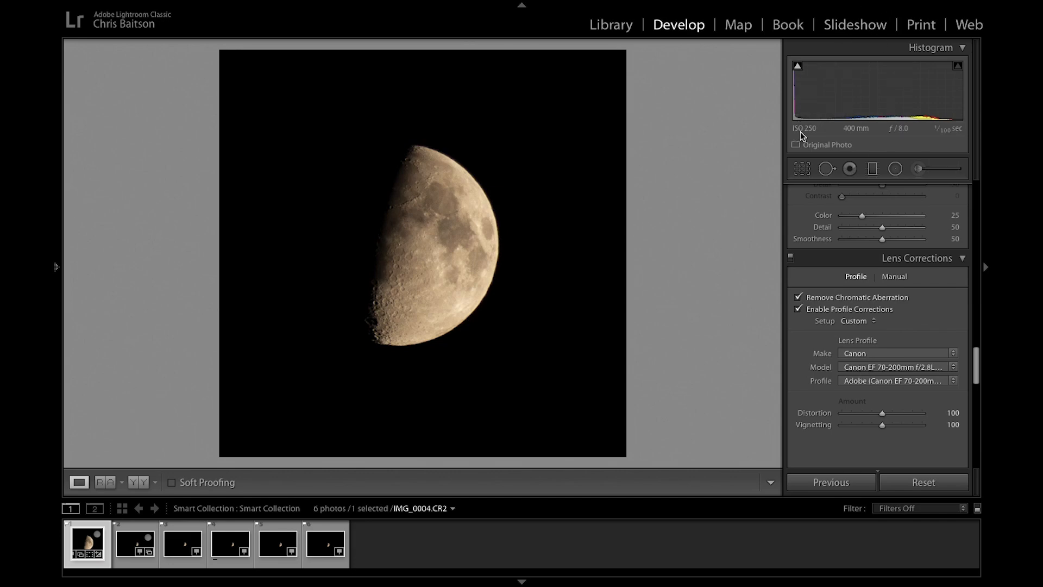
mouse_move(856, 128)
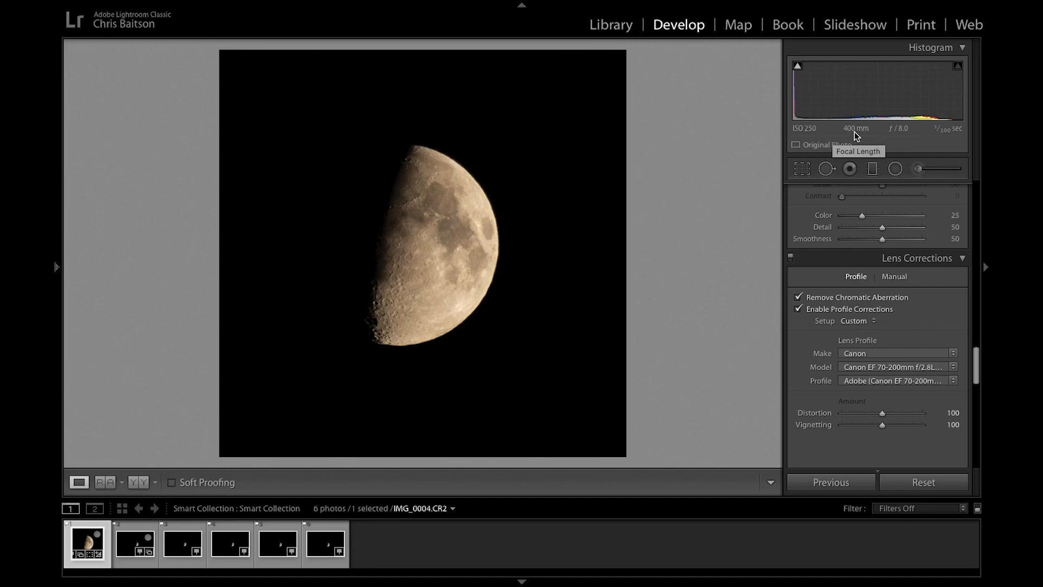
mouse_move(949, 137)
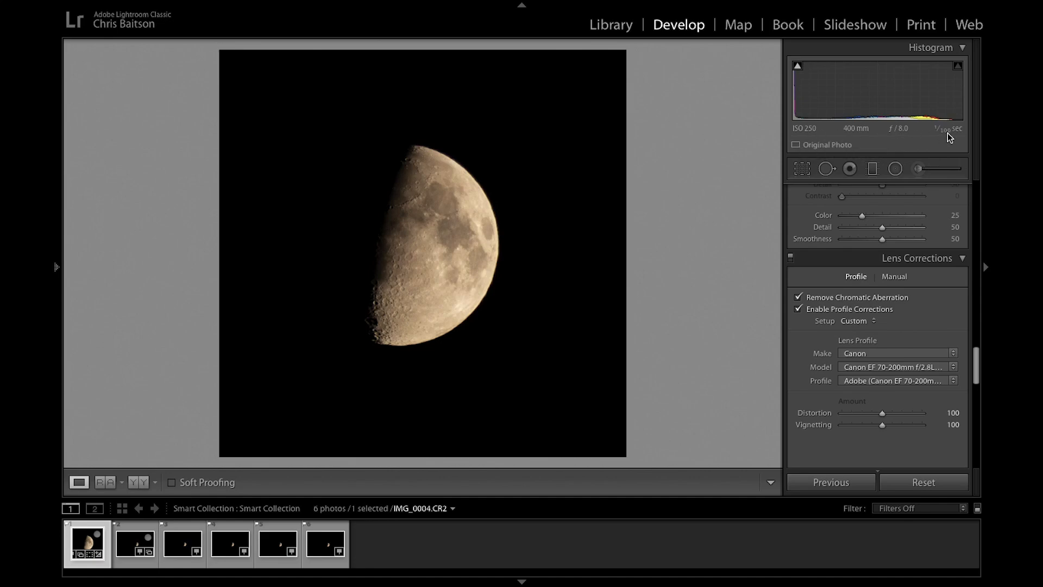
mouse_move(395, 212)
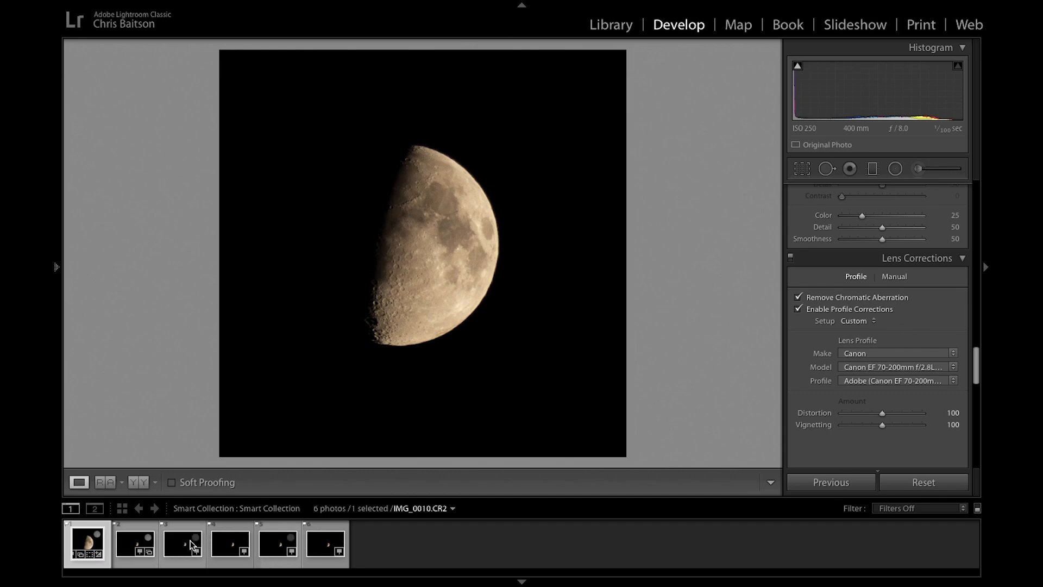
- Synchronize the crop and lens corrections across all six selected moon photos
left_click(87, 543)
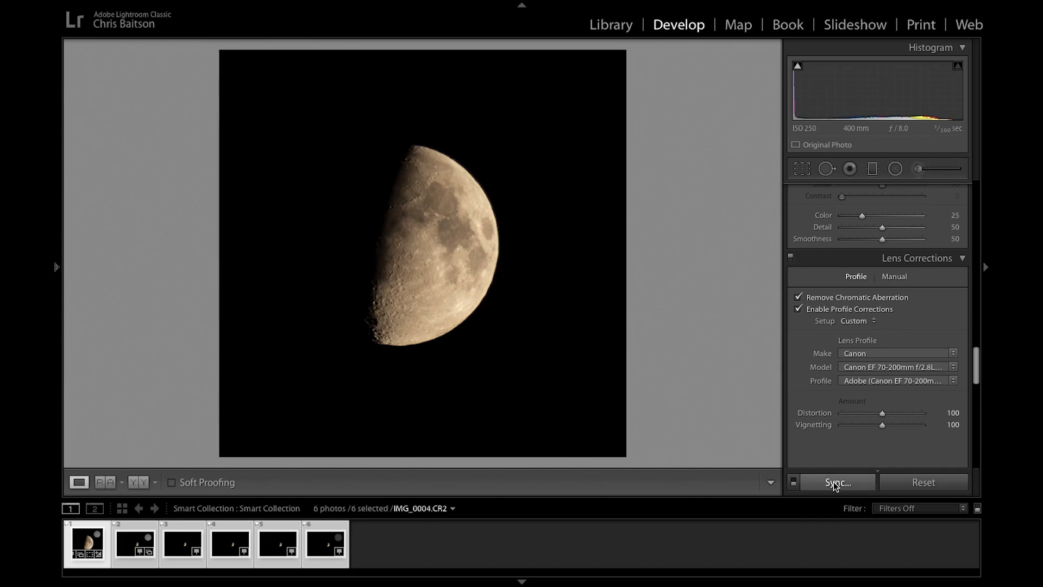
left_click(838, 481)
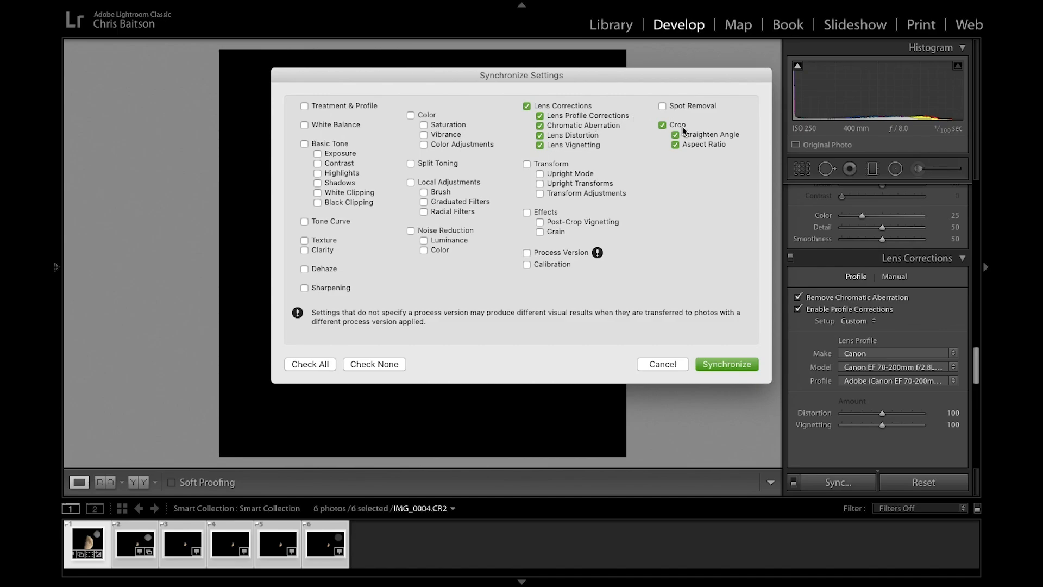
left_click(725, 364)
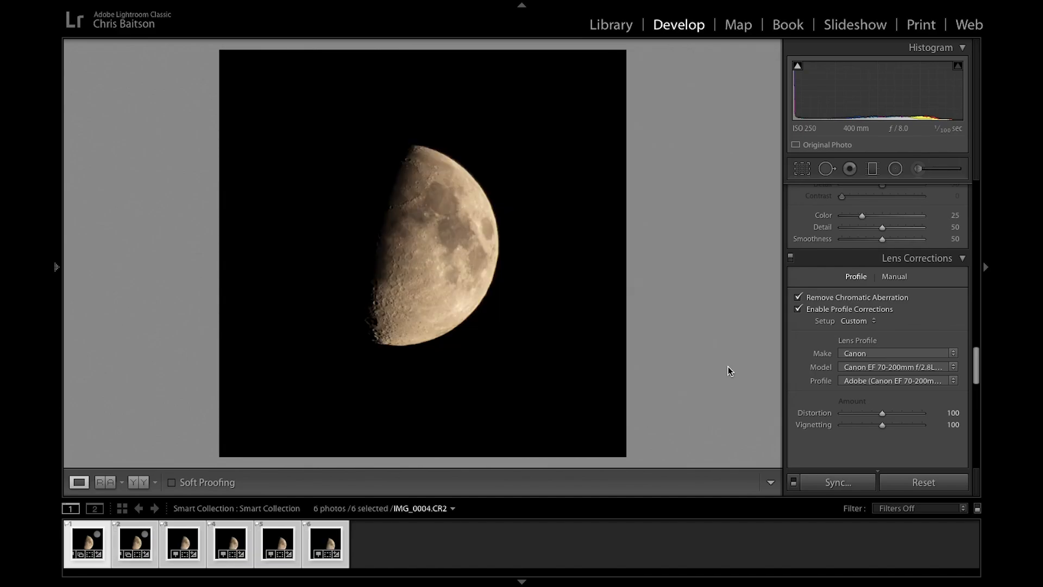
left_click(325, 543)
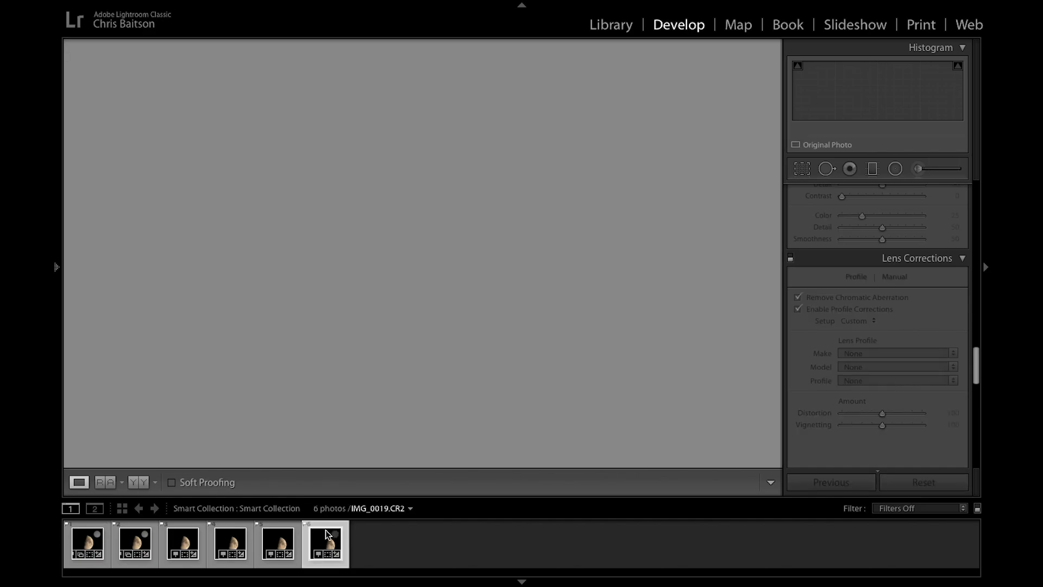
left_click(86, 542)
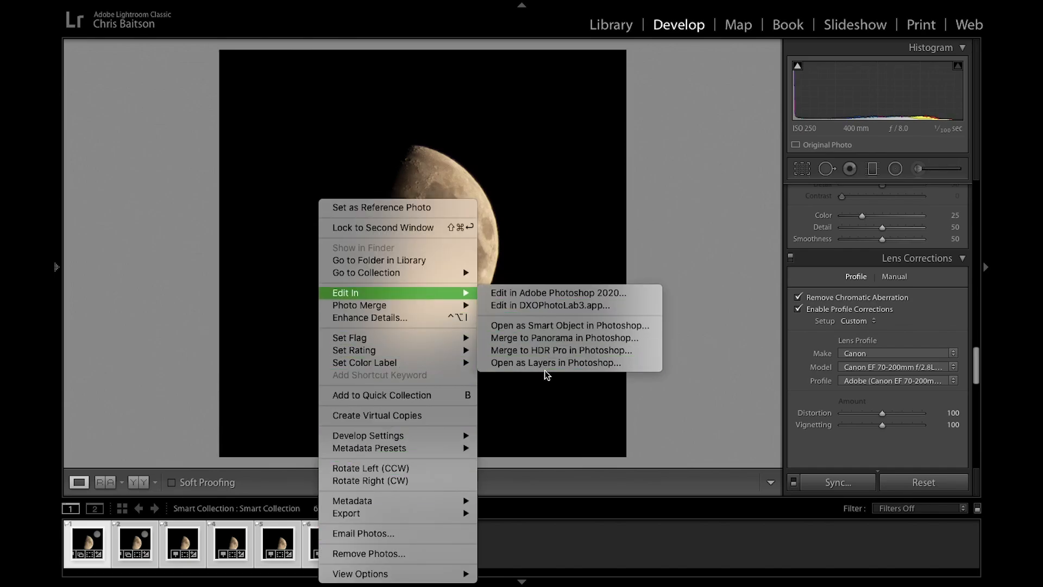
mouse_move(568, 362)
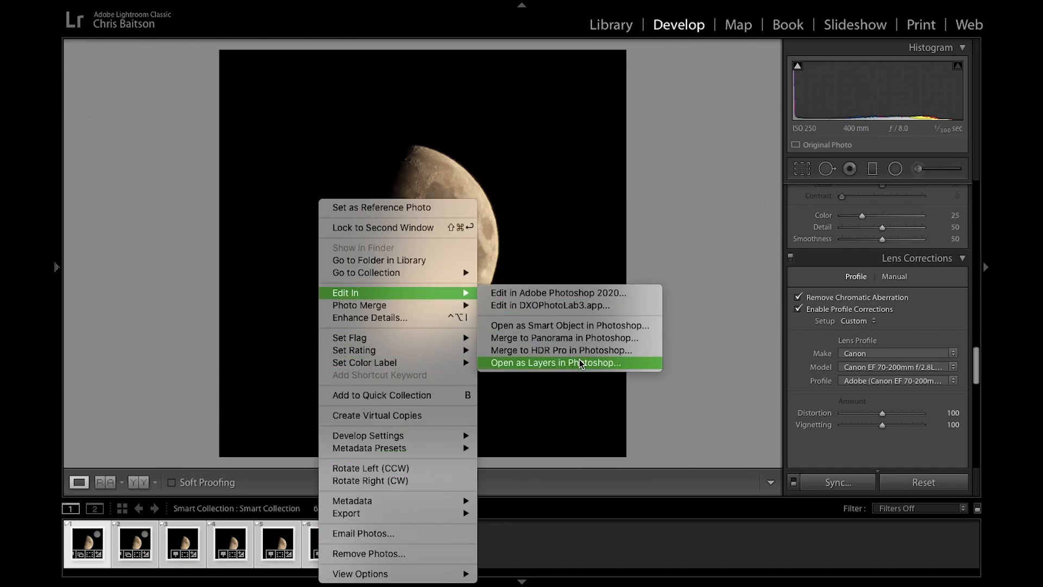
mouse_move(568, 292)
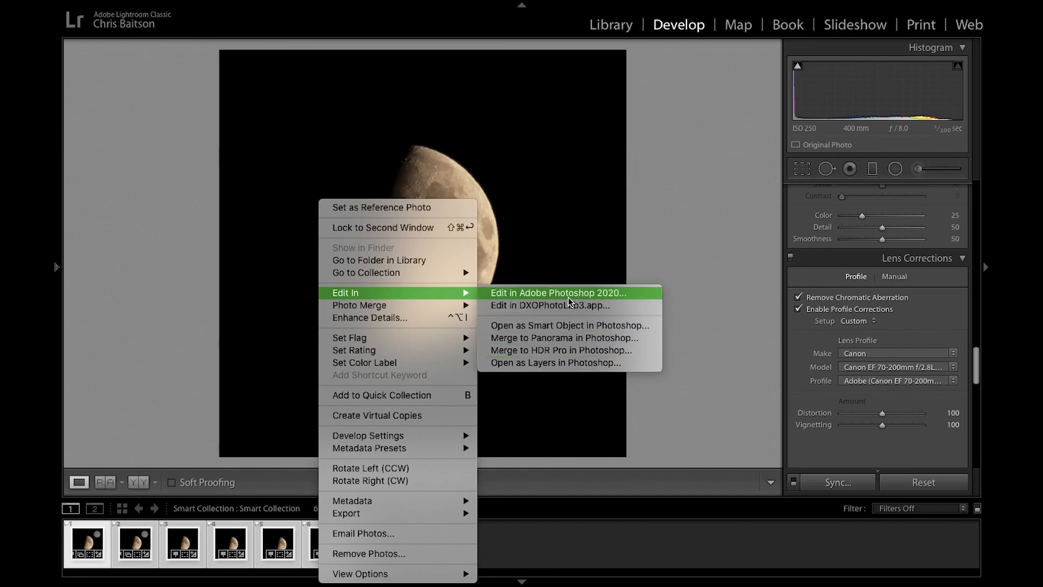
mouse_move(562, 325)
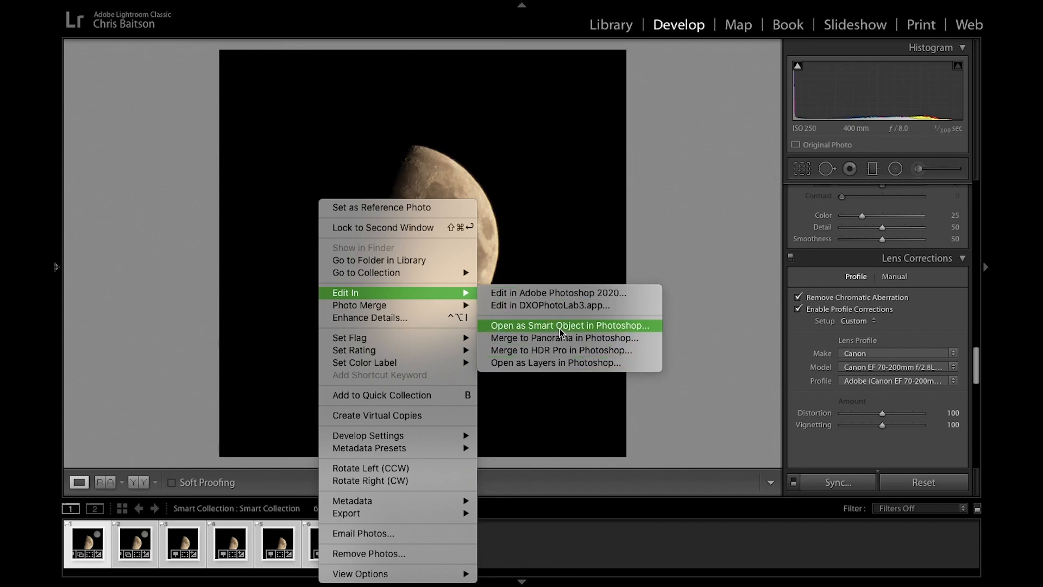
mouse_move(566, 292)
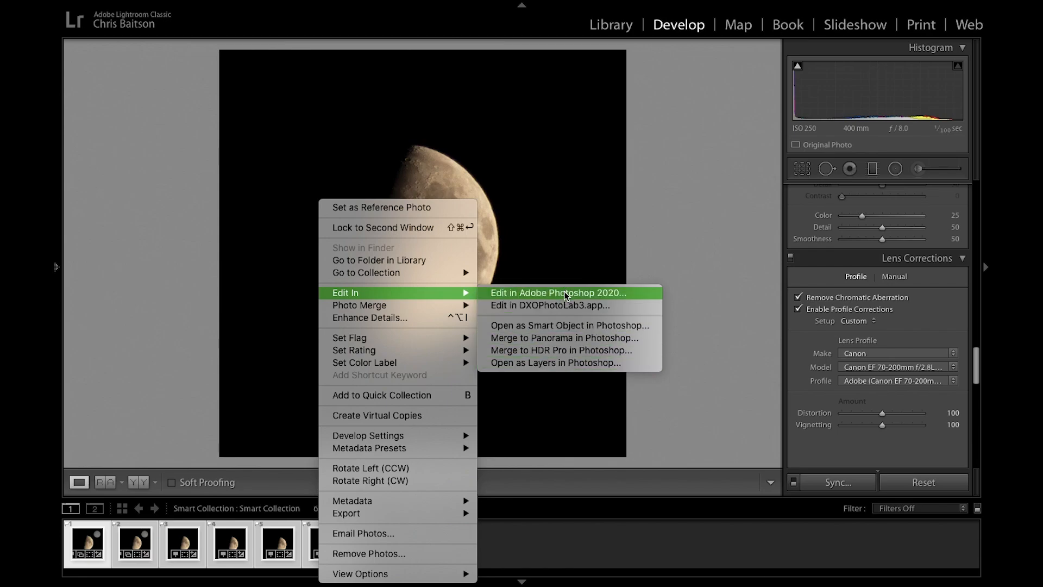
mouse_move(553, 363)
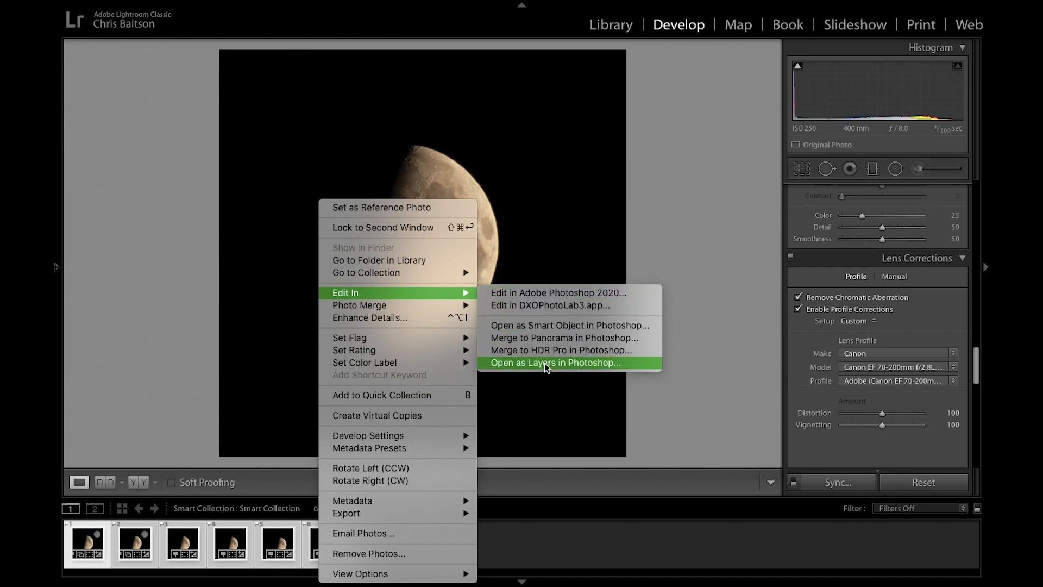
- Open the six moon photos as layers in a single Photoshop document via Edit In
left_click(554, 362)
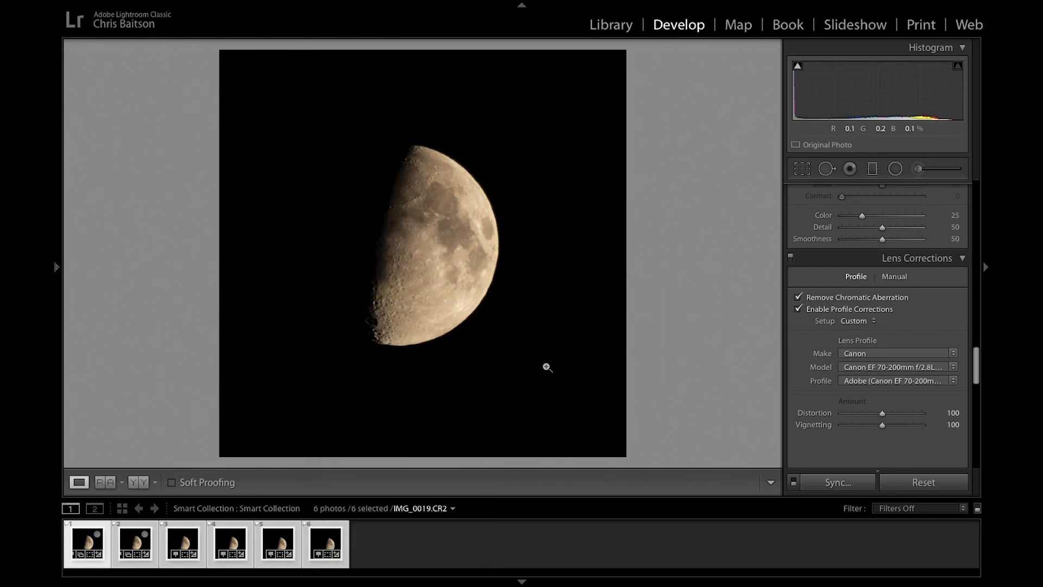
left_click(641, 561)
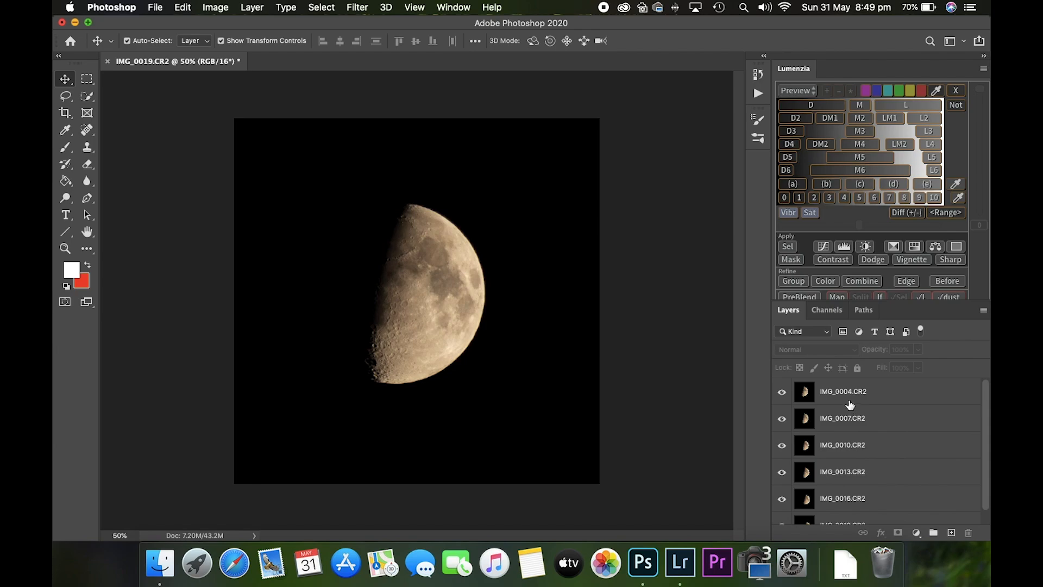
mouse_move(849, 396)
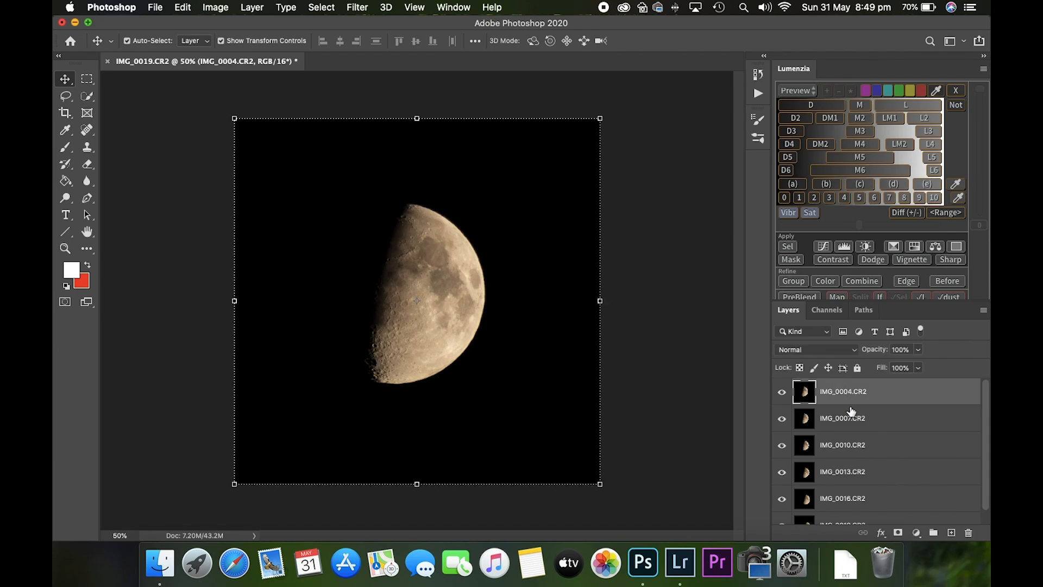
- Select all six moon layers from IMG_0004 to IMG_0019 in the Layers panel
scroll("down", 3)
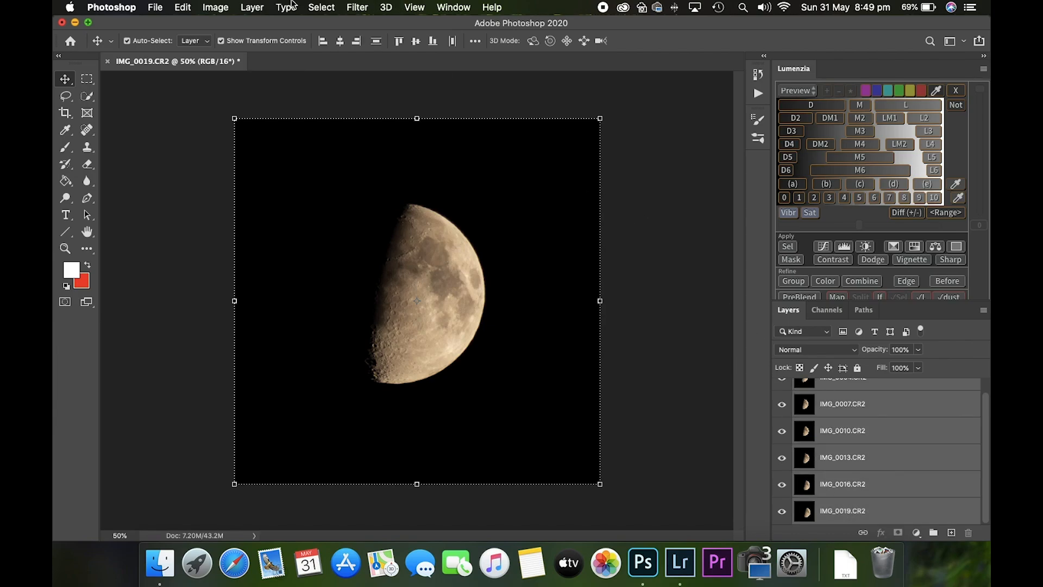
- Auto-align the six moon layers with Projection left on Auto
left_click(181, 8)
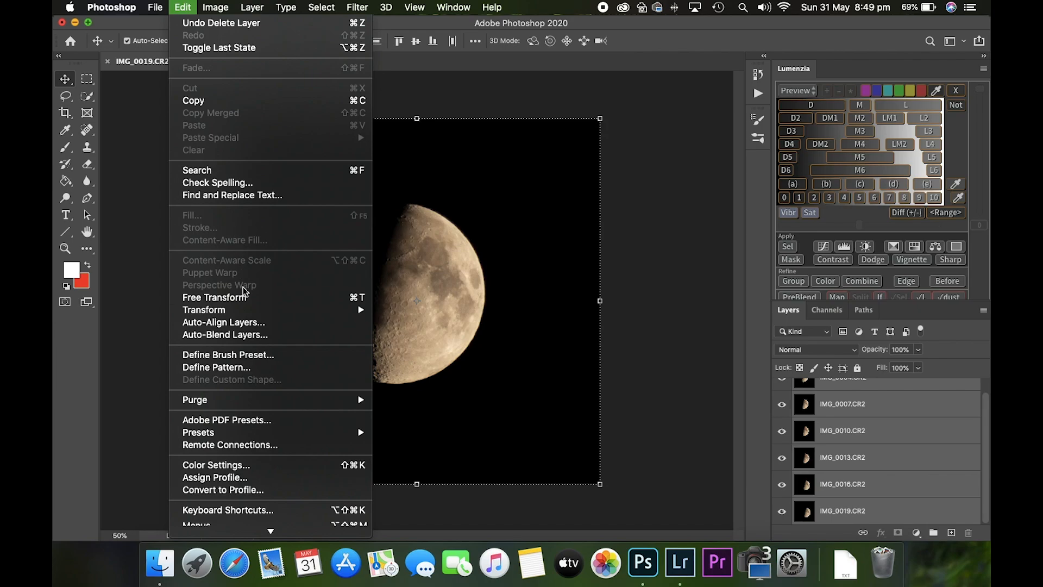
left_click(224, 321)
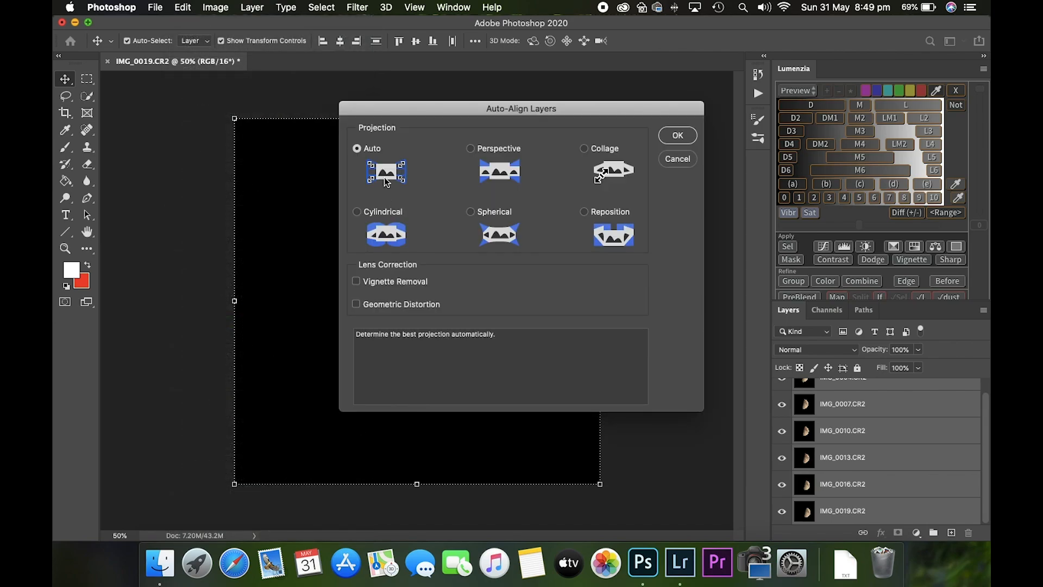
mouse_move(633, 146)
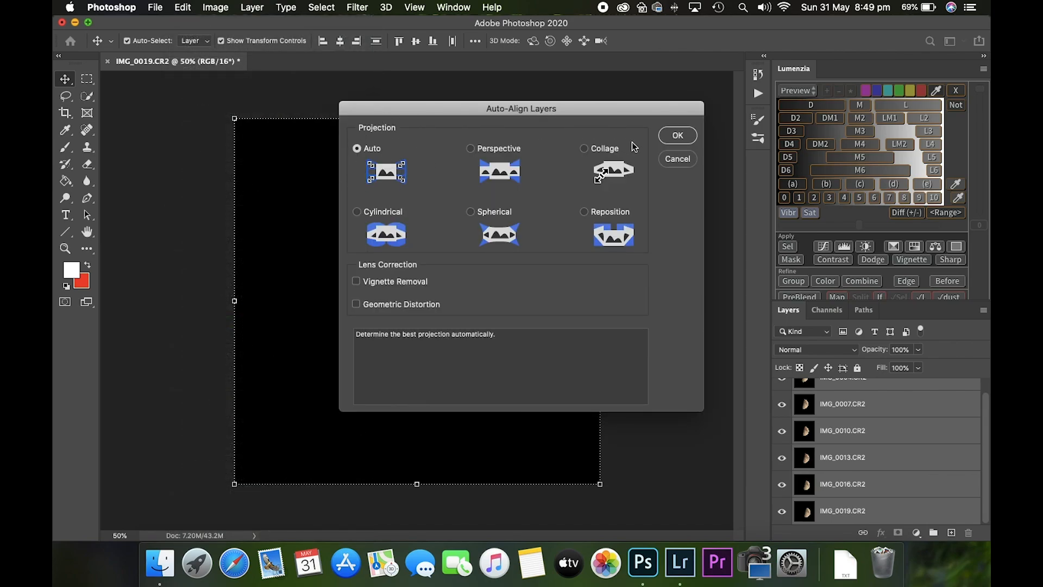
left_click(676, 135)
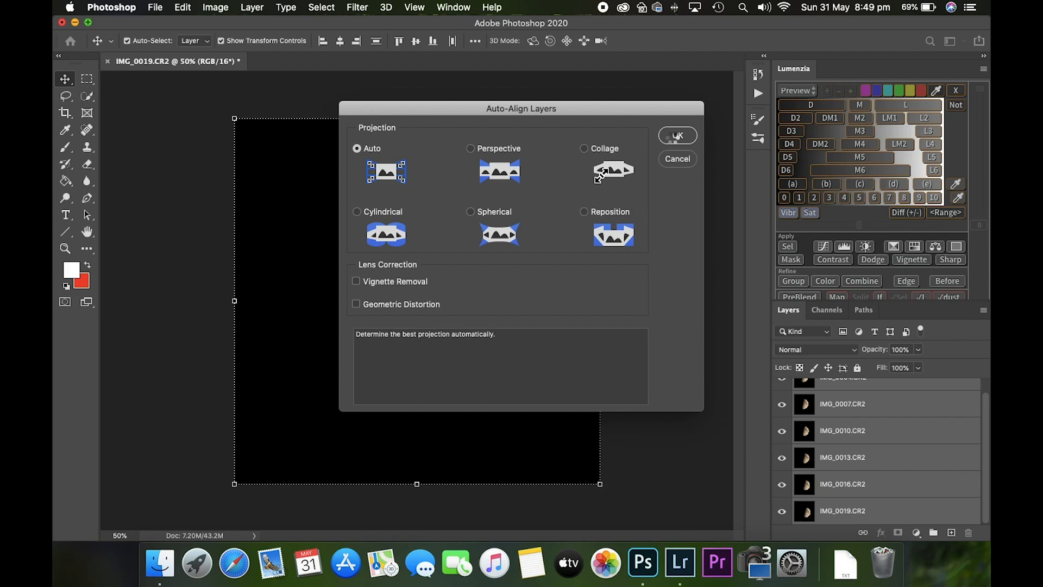
left_click(677, 135)
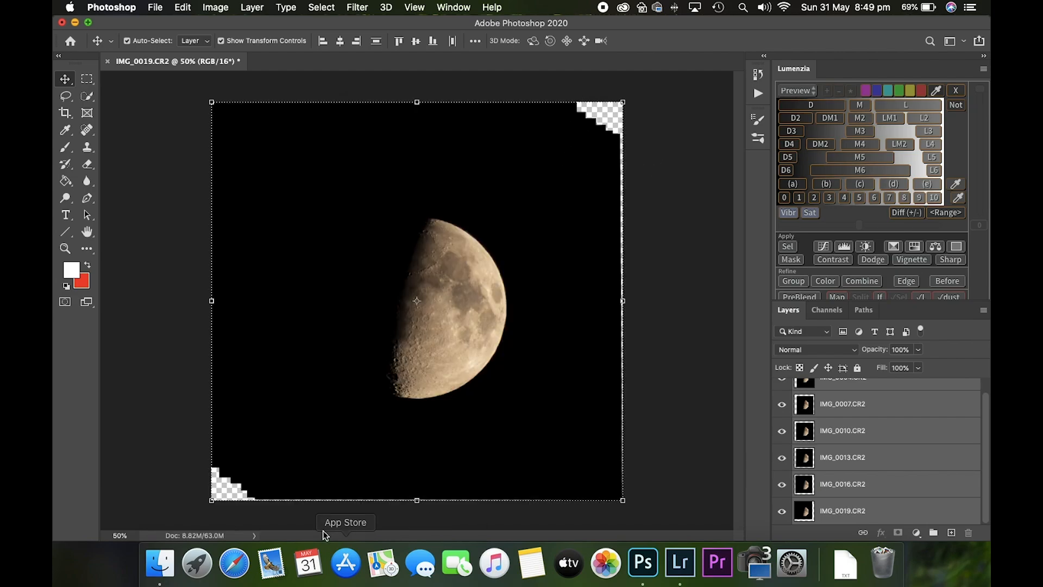
mouse_move(695, 221)
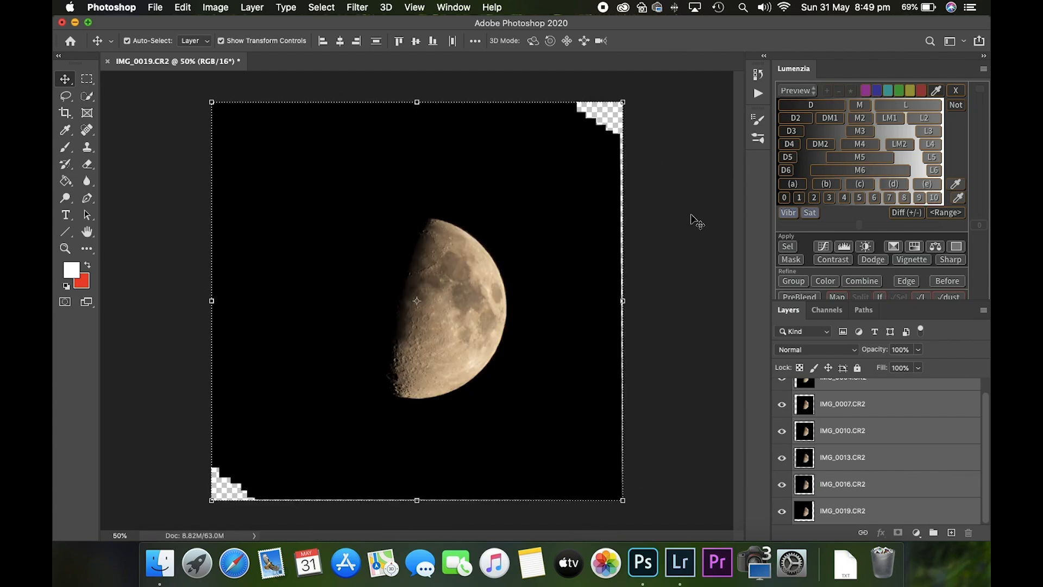
mouse_move(702, 283)
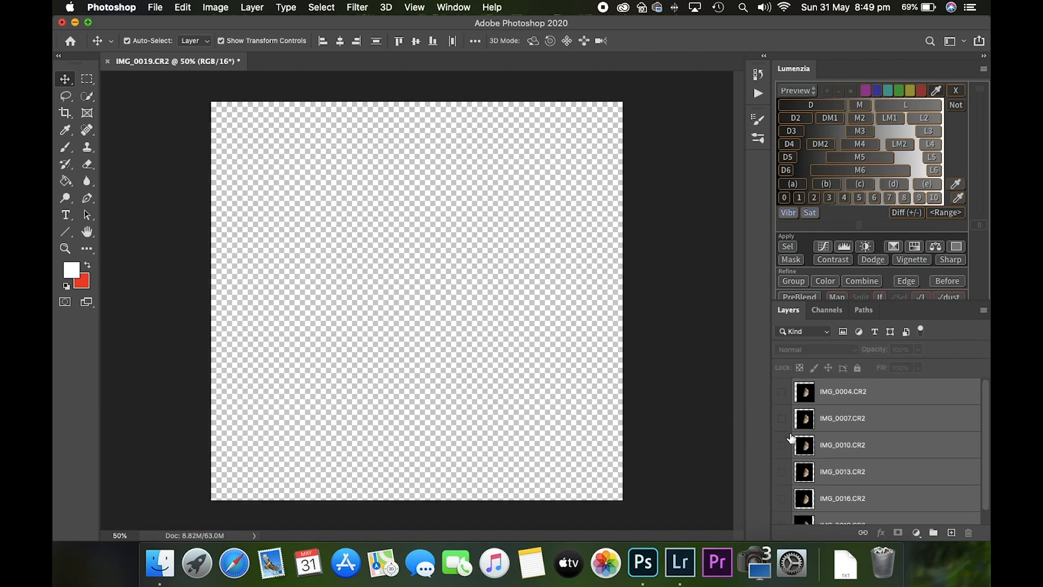
left_click(782, 511)
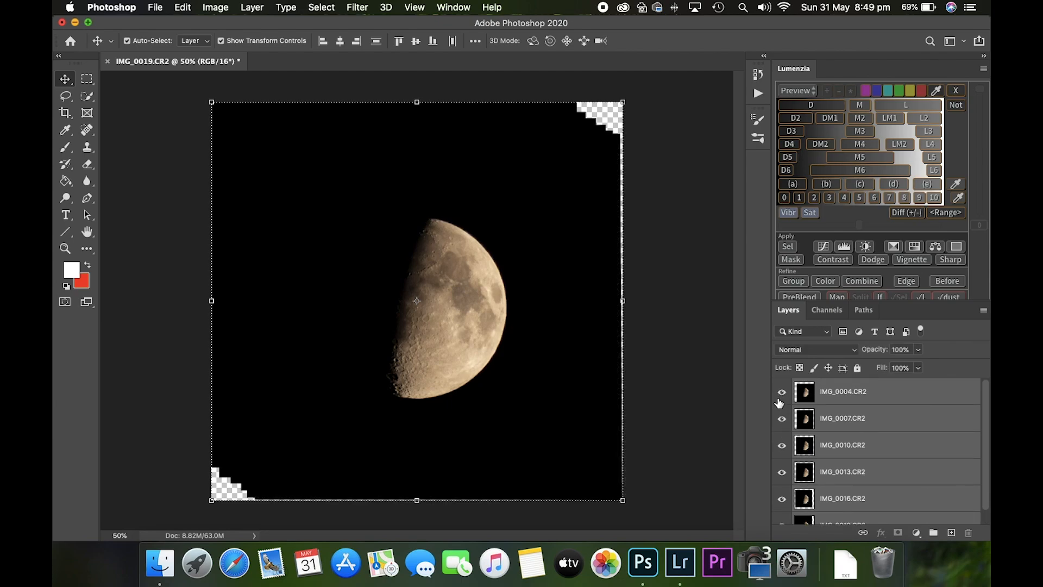
scroll("down", 3)
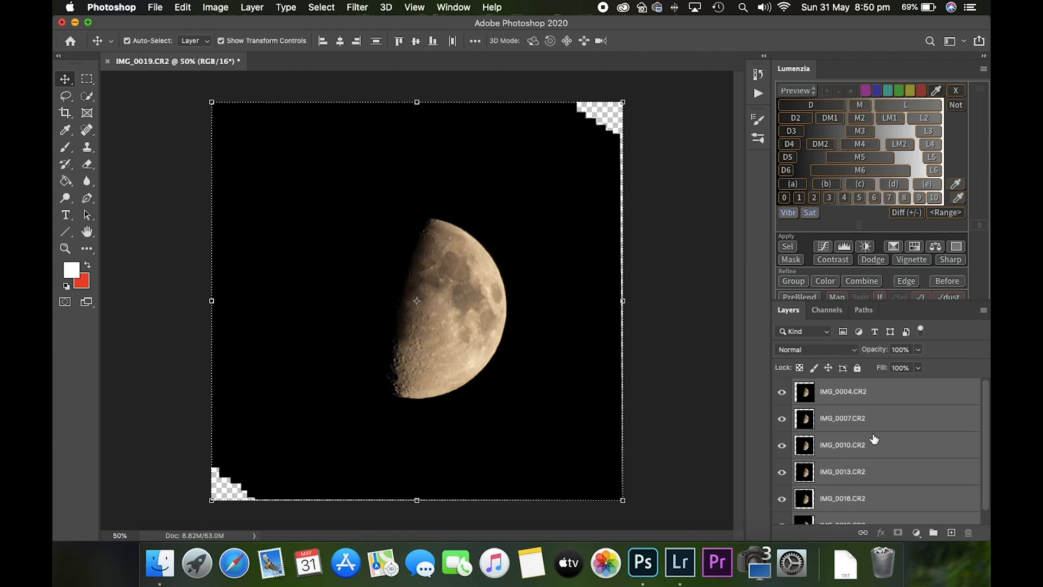
mouse_move(258, 10)
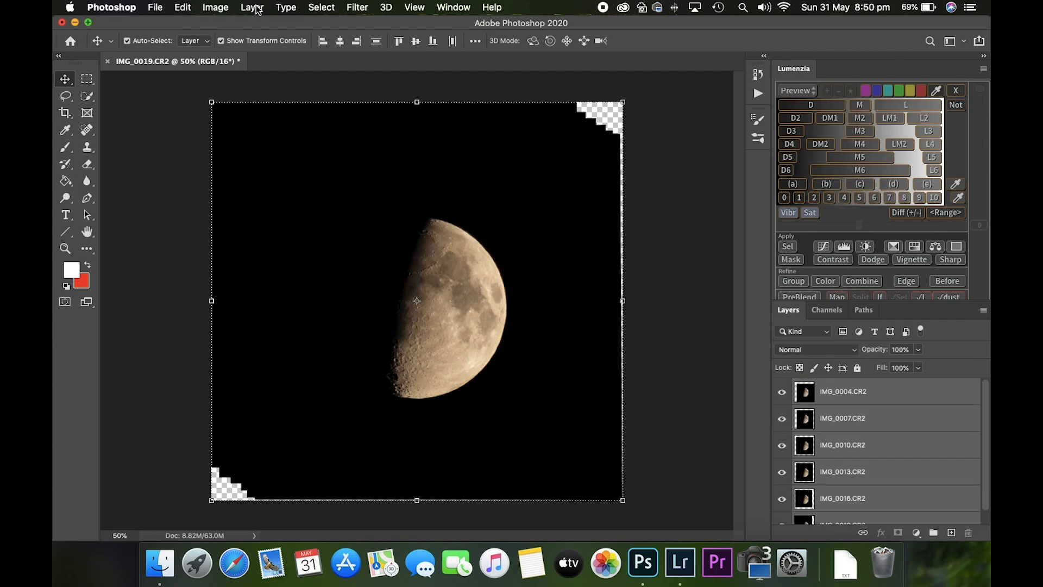
- Convert the aligned moon layers into one smart object named IMG_0004.CR2
left_click(252, 8)
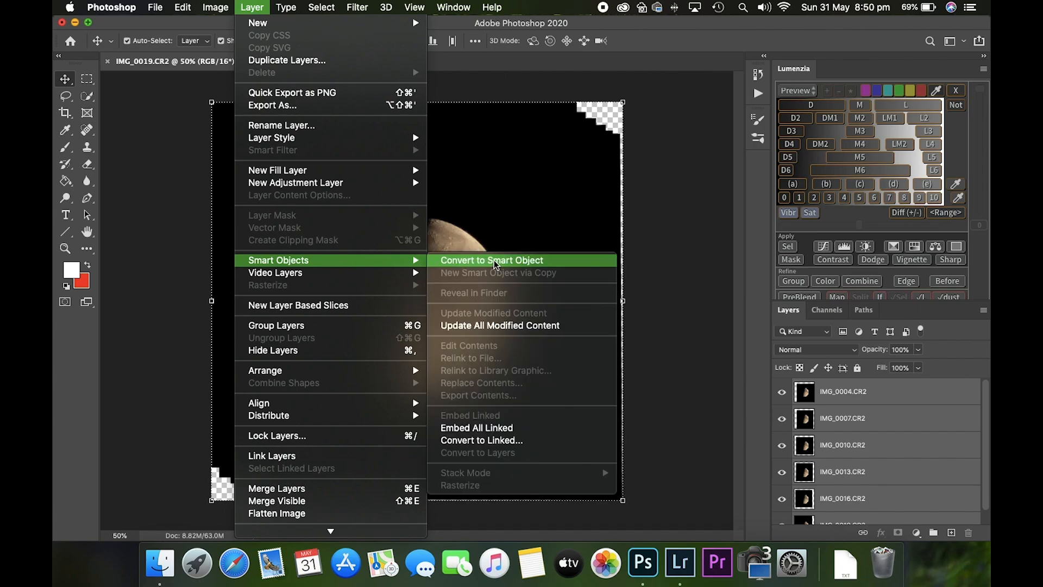
left_click(490, 260)
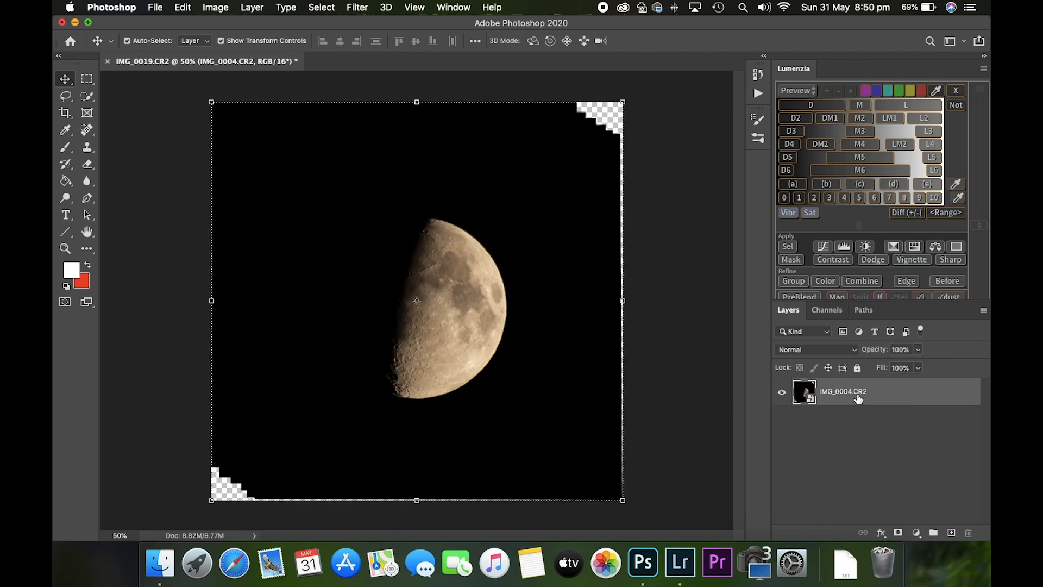
mouse_move(867, 388)
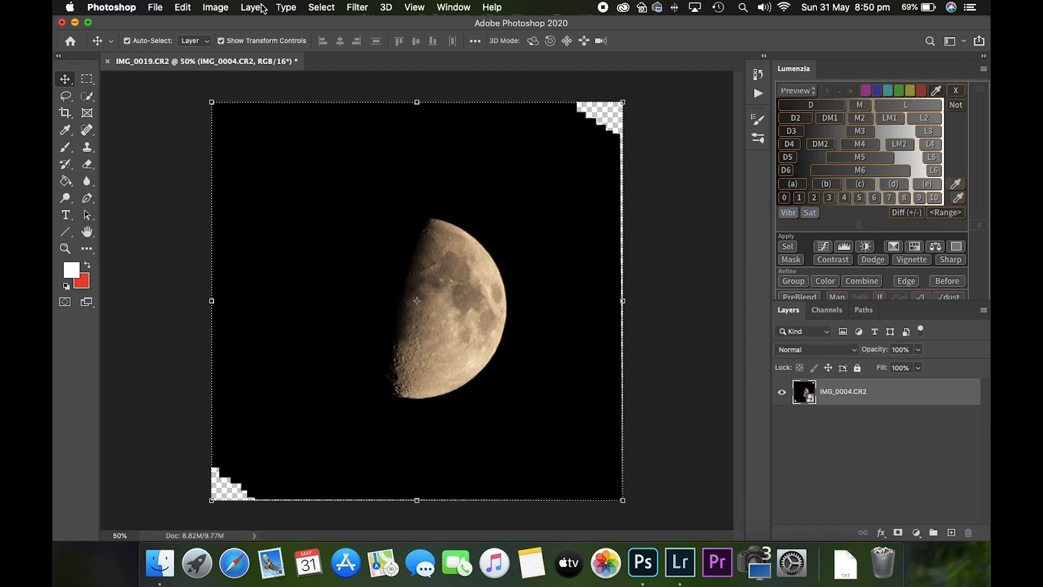
- Apply a stack mode such as Median to the IMG_0004.CR2 smart object
left_click(251, 8)
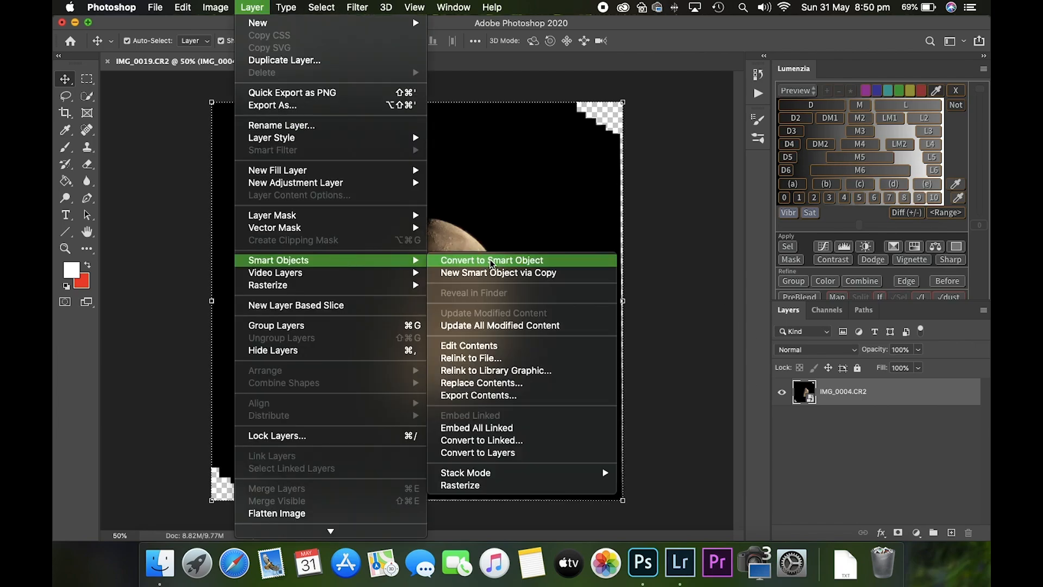
mouse_move(526, 474)
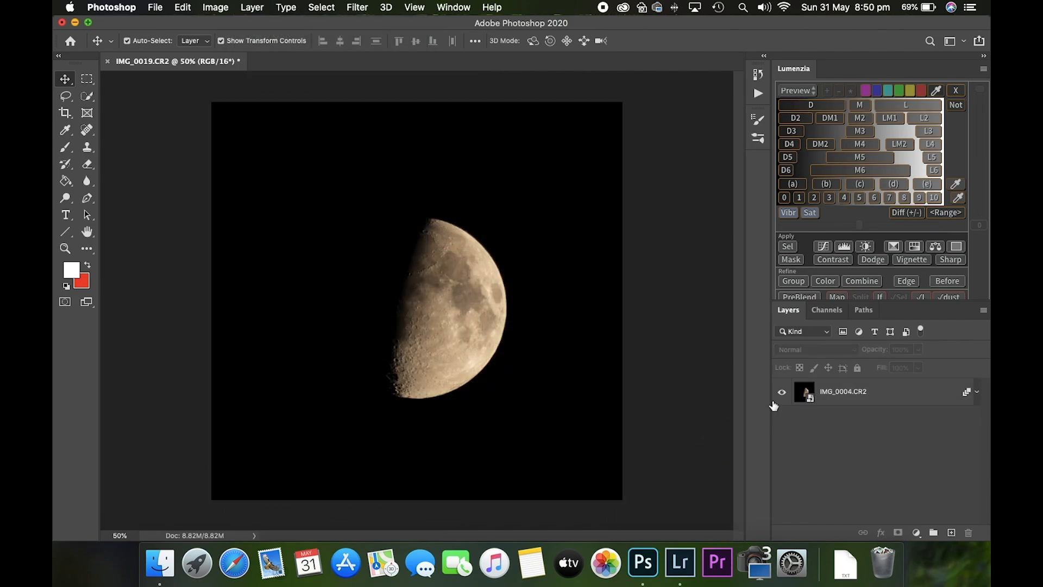
left_click(843, 391)
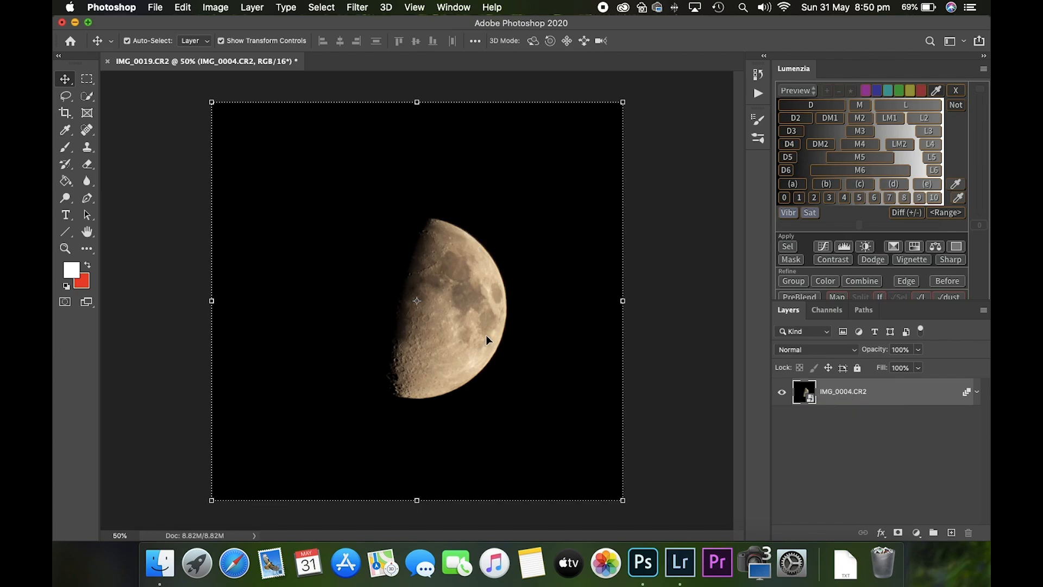
mouse_move(404, 401)
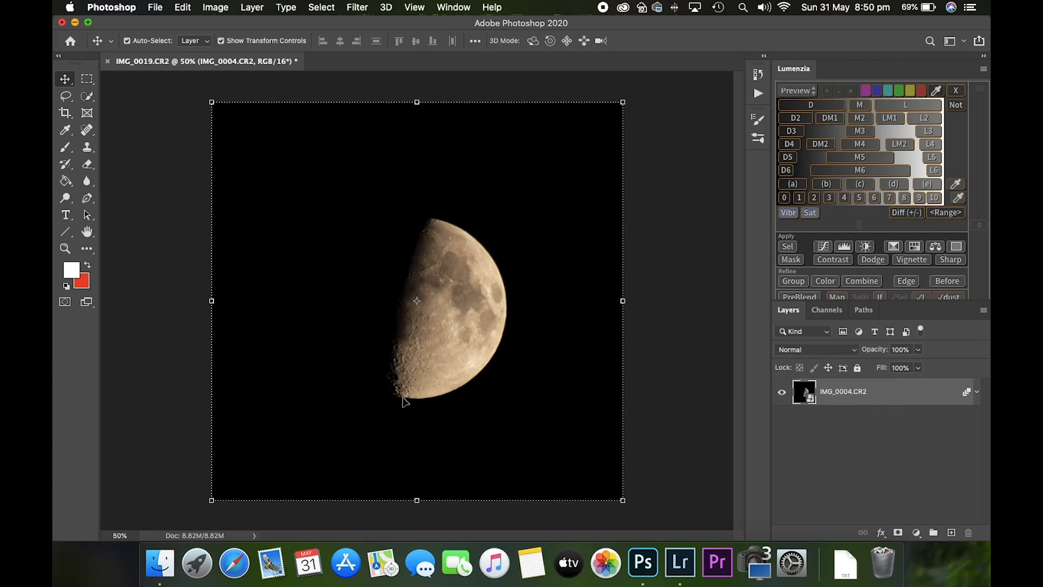
mouse_move(438, 250)
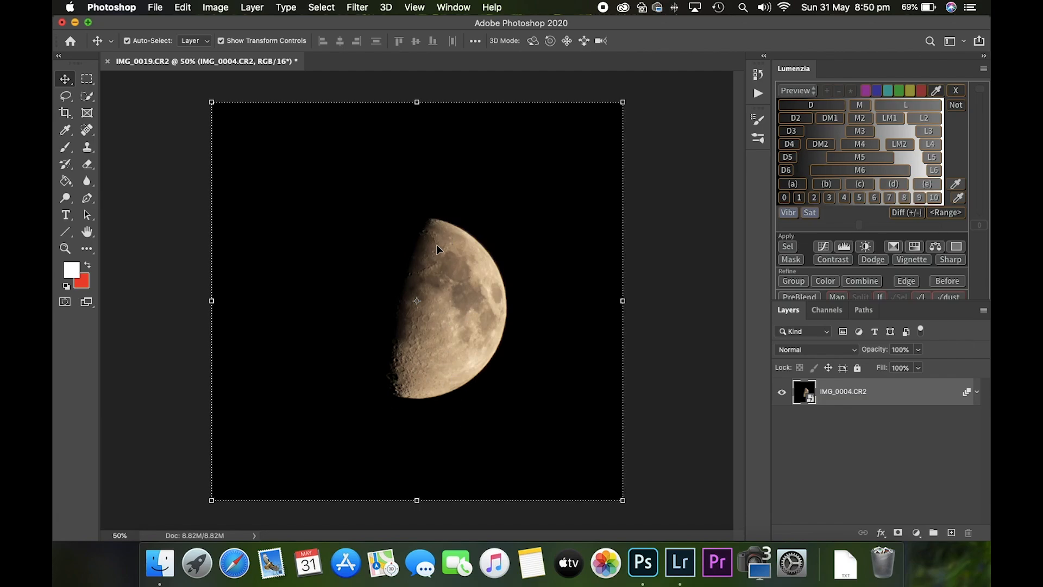
mouse_move(408, 90)
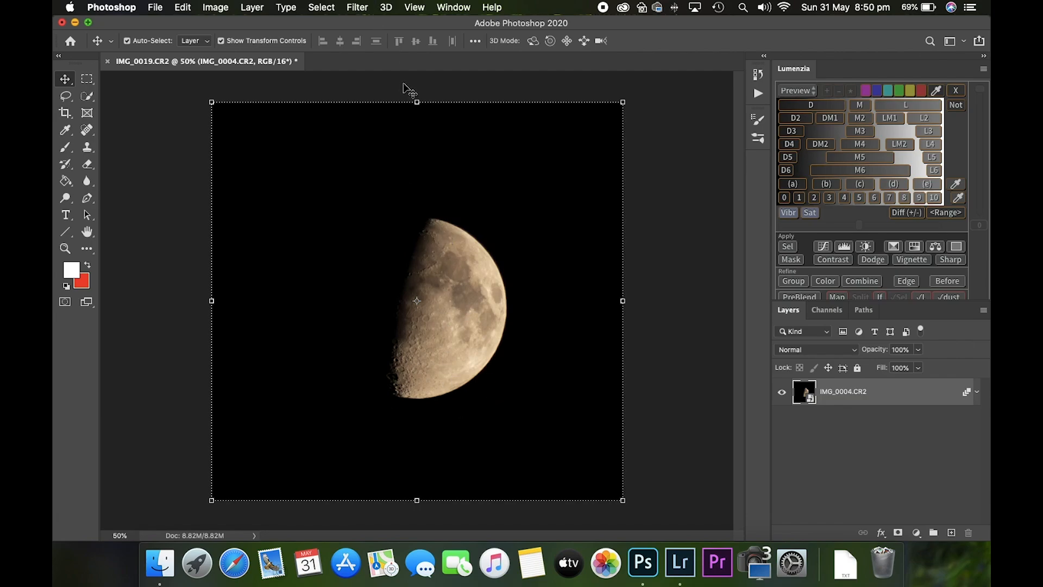
- Apply Auto Color to neutralize the moon's orange cast to grey
left_click(215, 7)
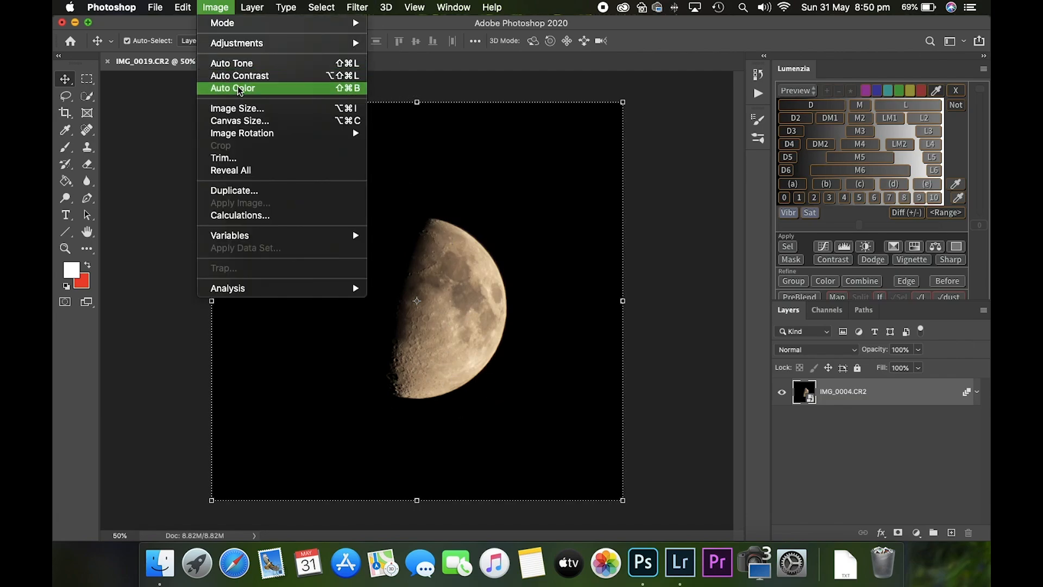
left_click(232, 88)
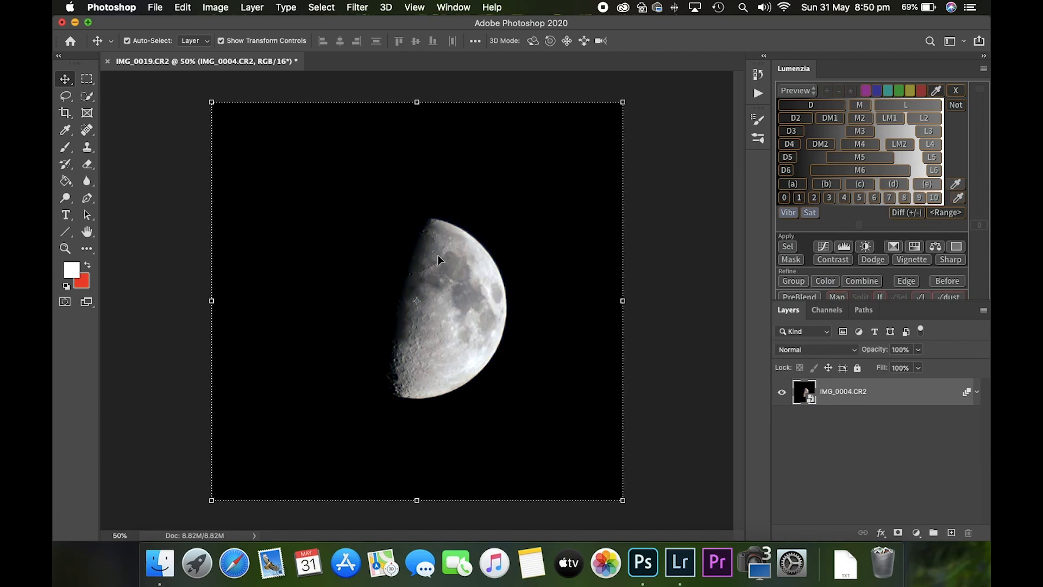
mouse_move(458, 443)
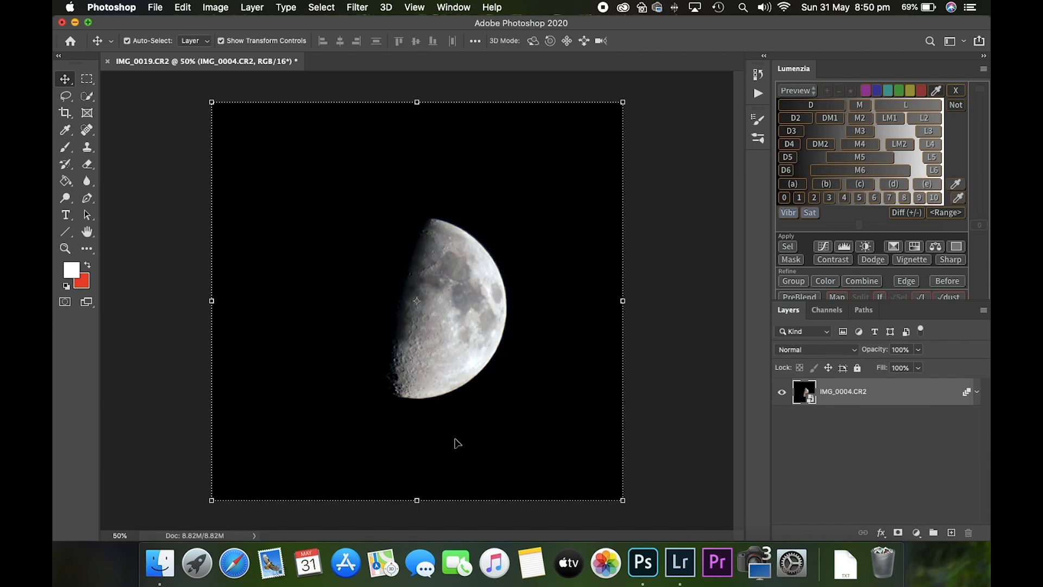
mouse_move(500, 72)
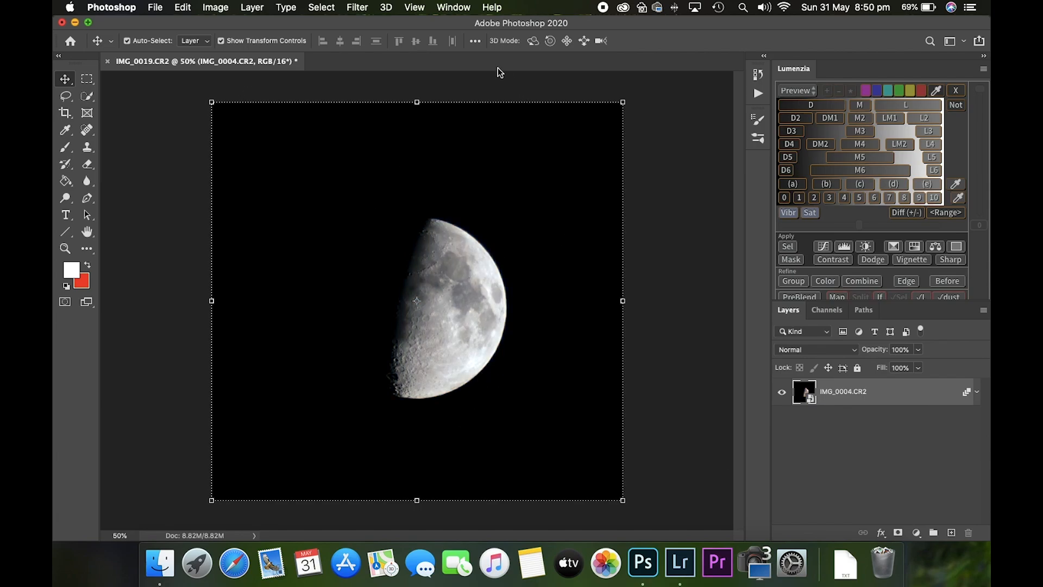
mouse_move(452, 169)
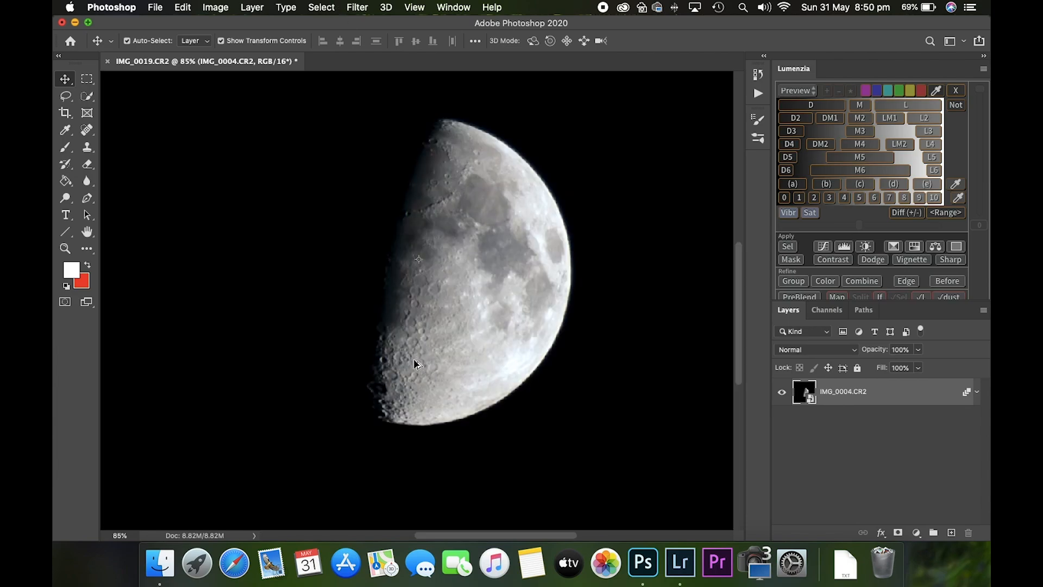
- Zoom the stacked moon to 100% to inspect crater detail before duplicating
scroll("down", 3)
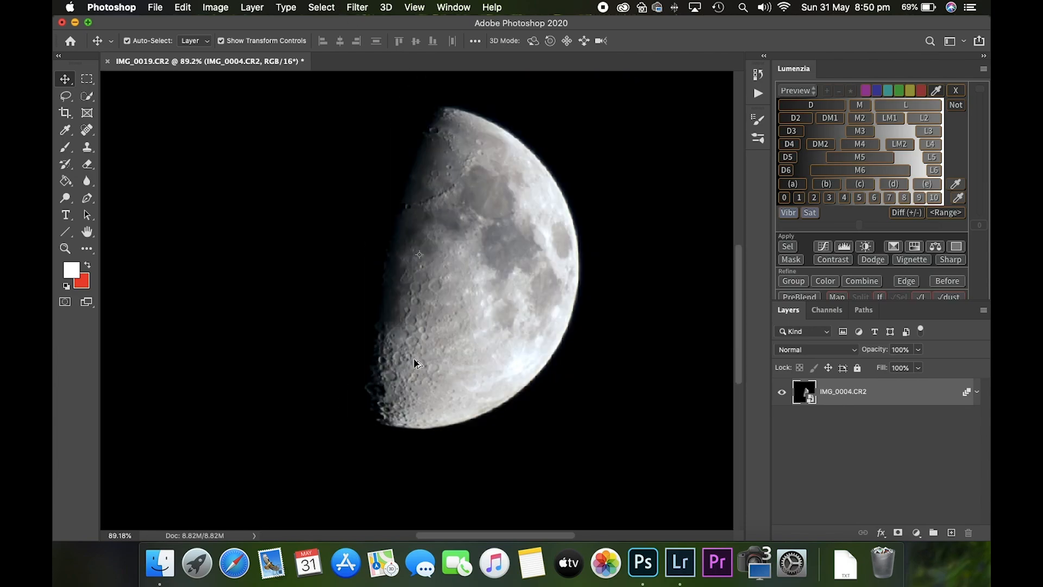
left_click(414, 8)
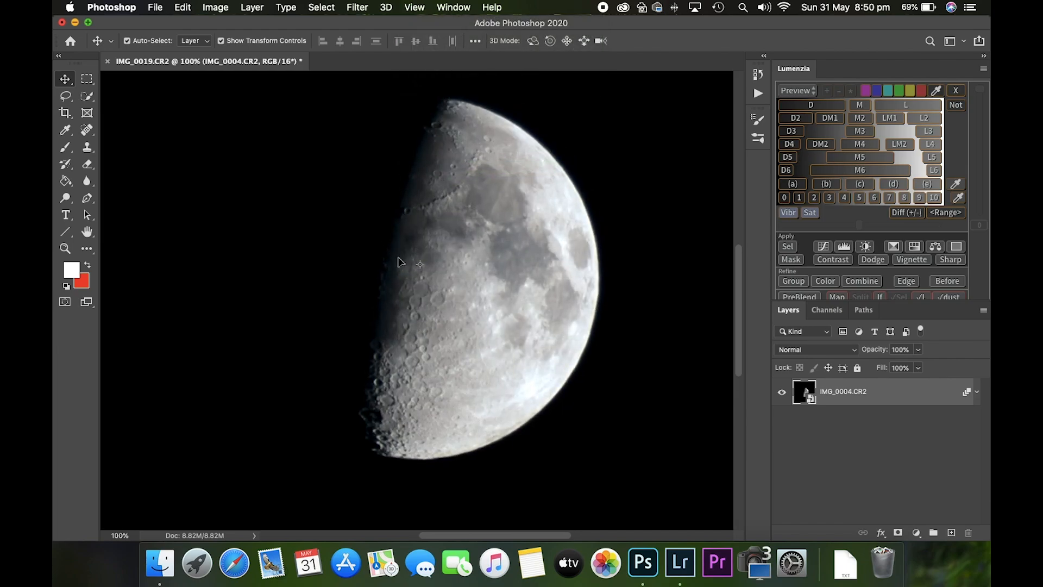
mouse_move(431, 191)
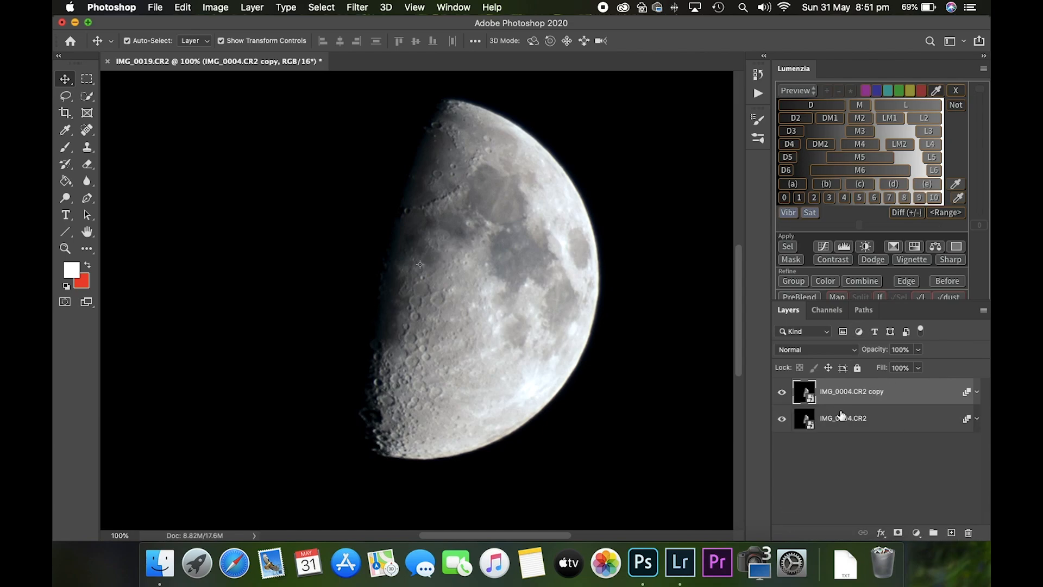
- Add a High Pass filter at 3.0 pixels radius to the duplicated moon layer
left_click(357, 8)
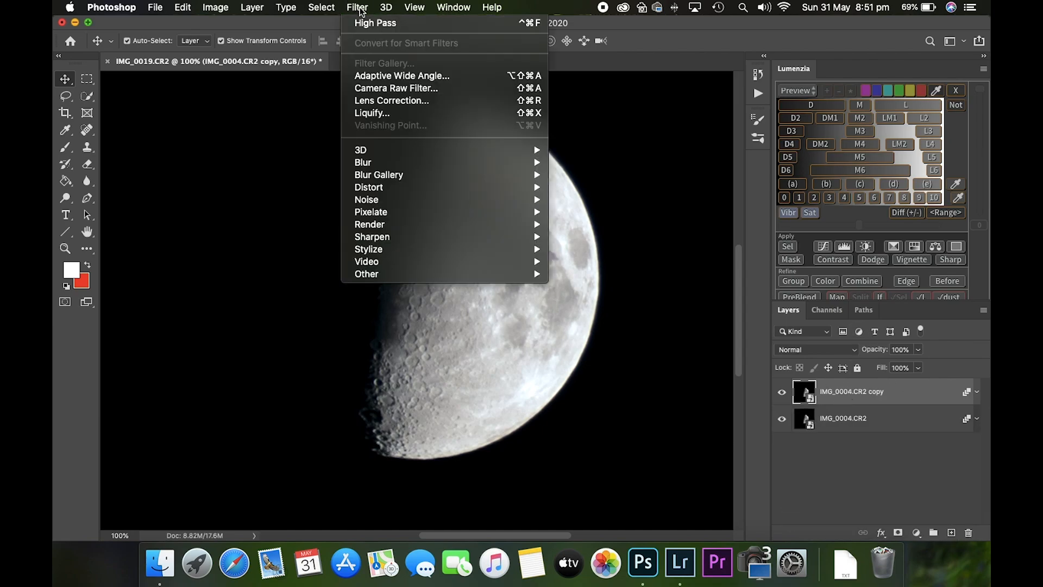
mouse_move(366, 273)
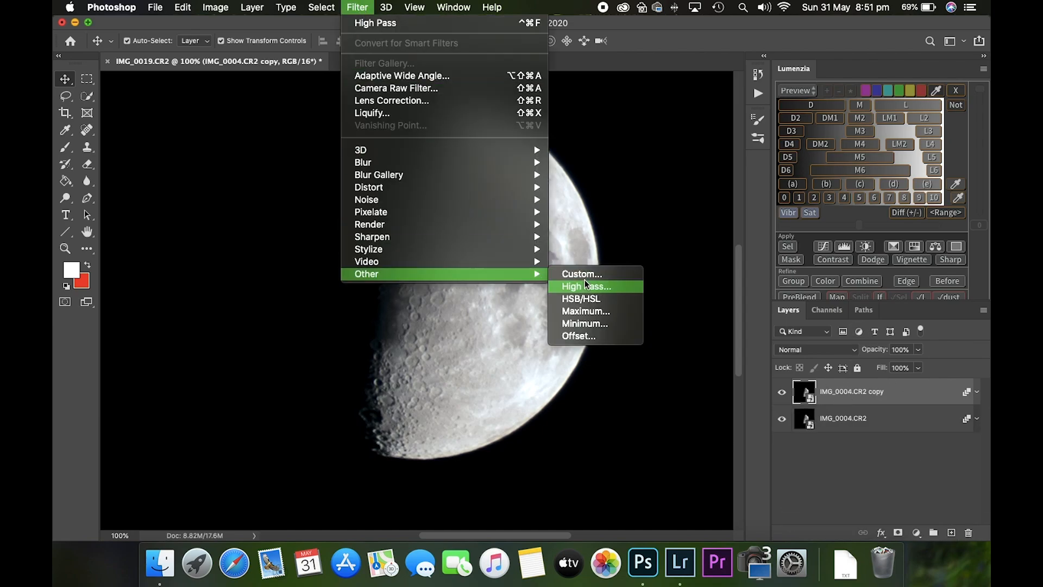
left_click(585, 286)
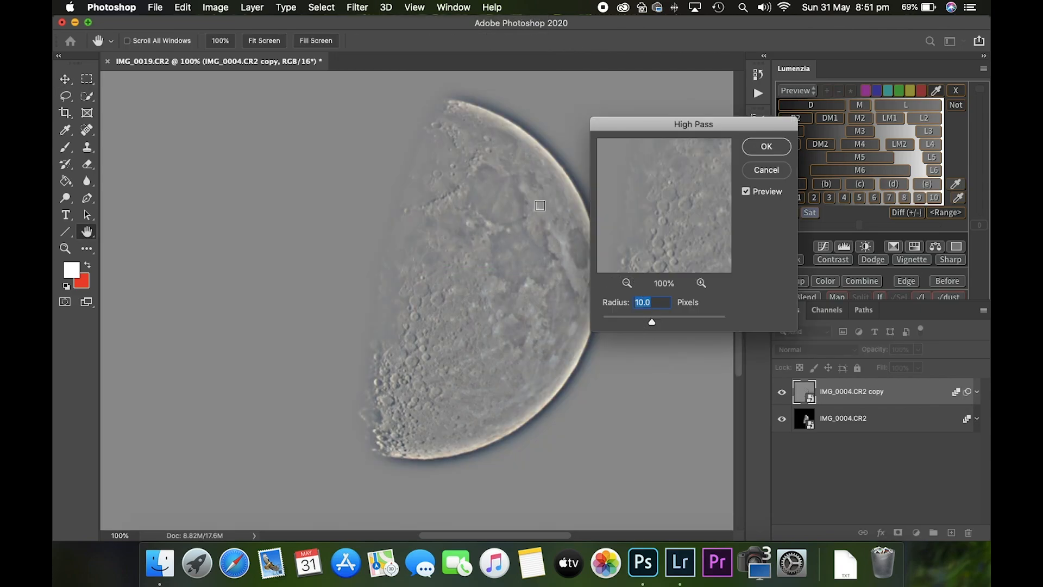
mouse_move(416, 455)
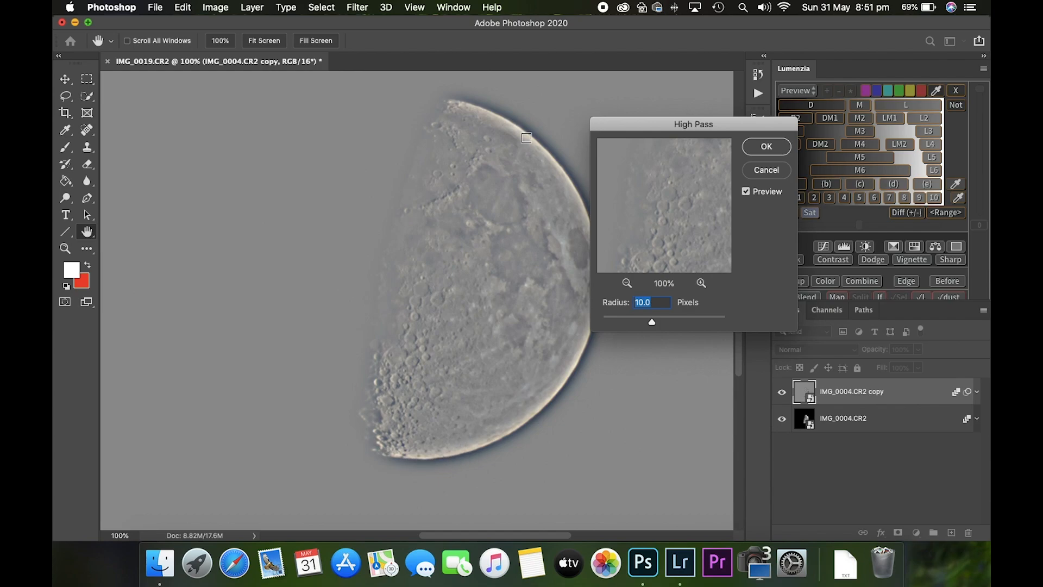
left_click_drag(652, 322, 637, 322)
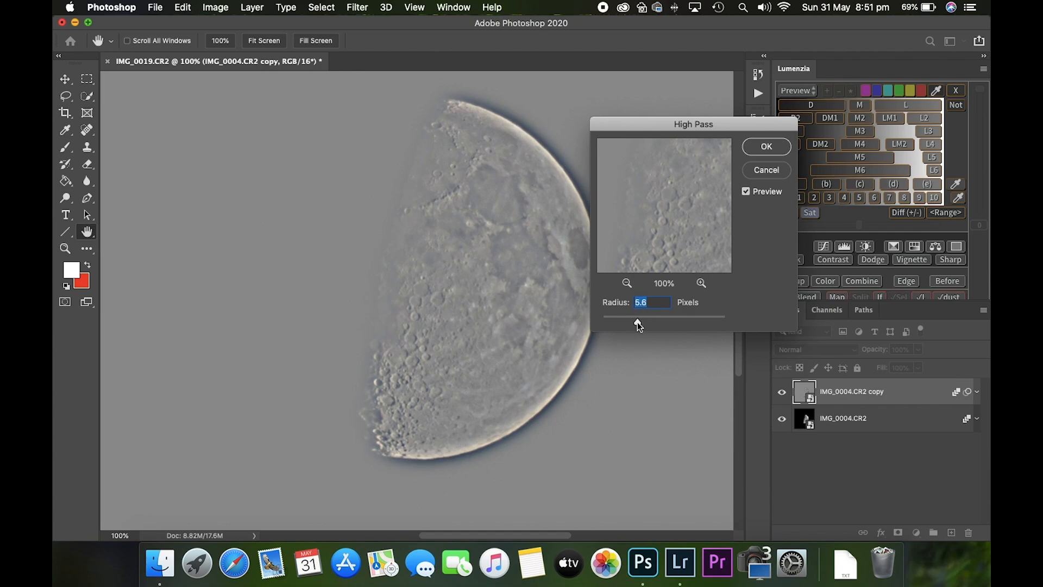
left_click_drag(637, 316, 629, 316)
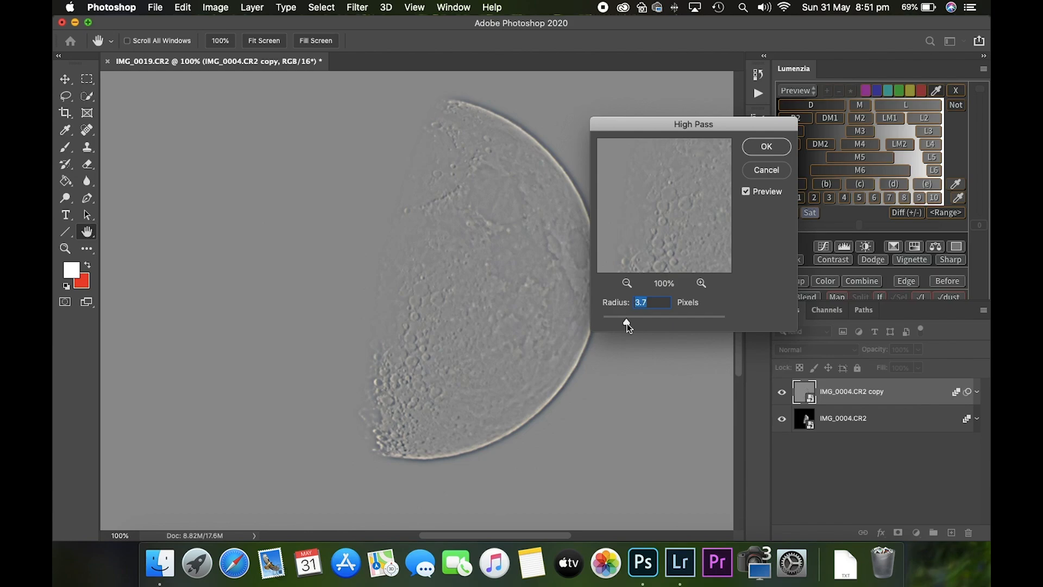
left_click_drag(630, 323, 621, 324)
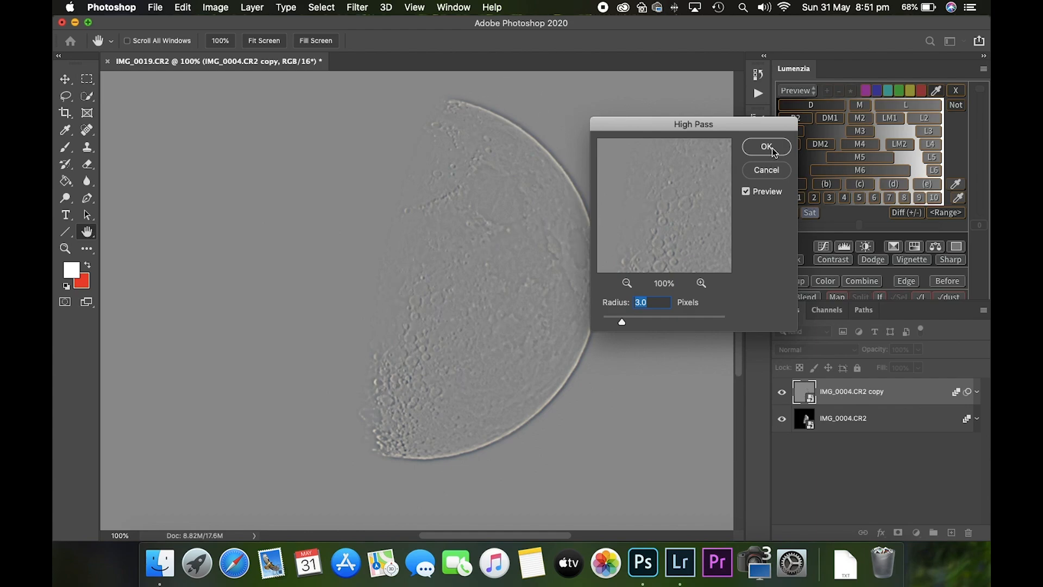
left_click(766, 147)
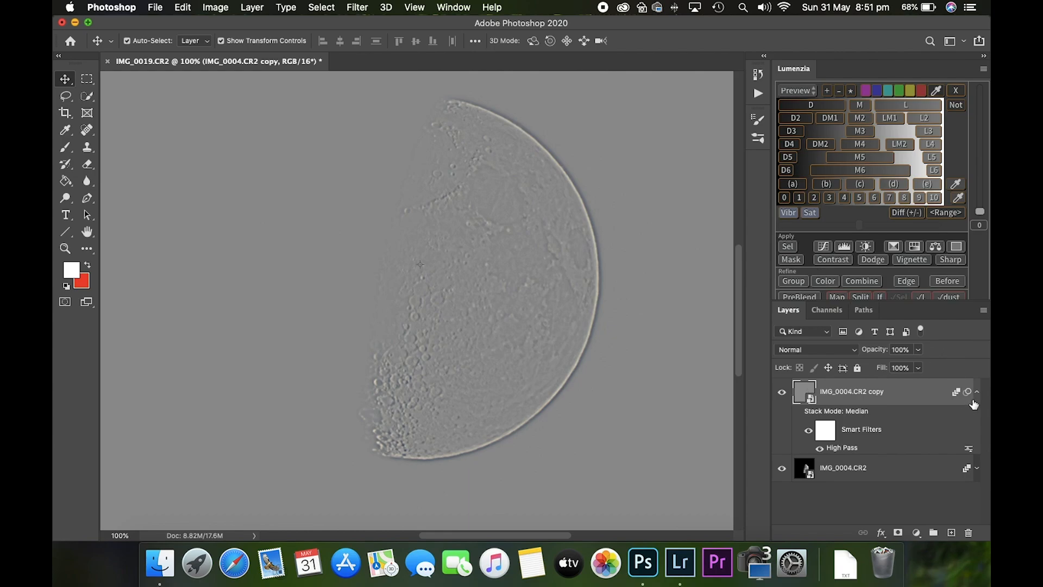
- Blend the high-pass layer in Overlay mode to sharpen the crater detail
left_click(977, 391)
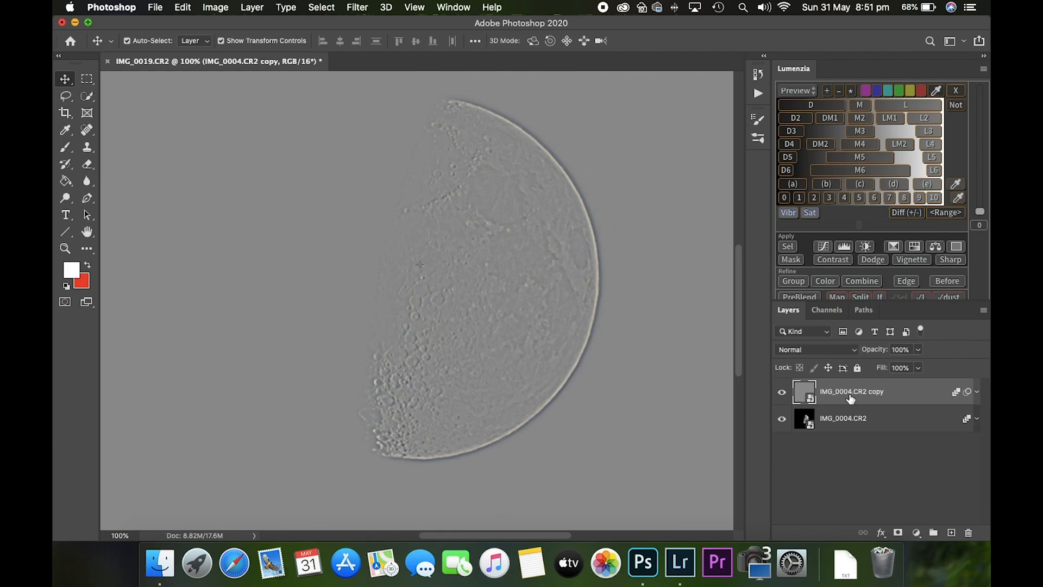
left_click(817, 348)
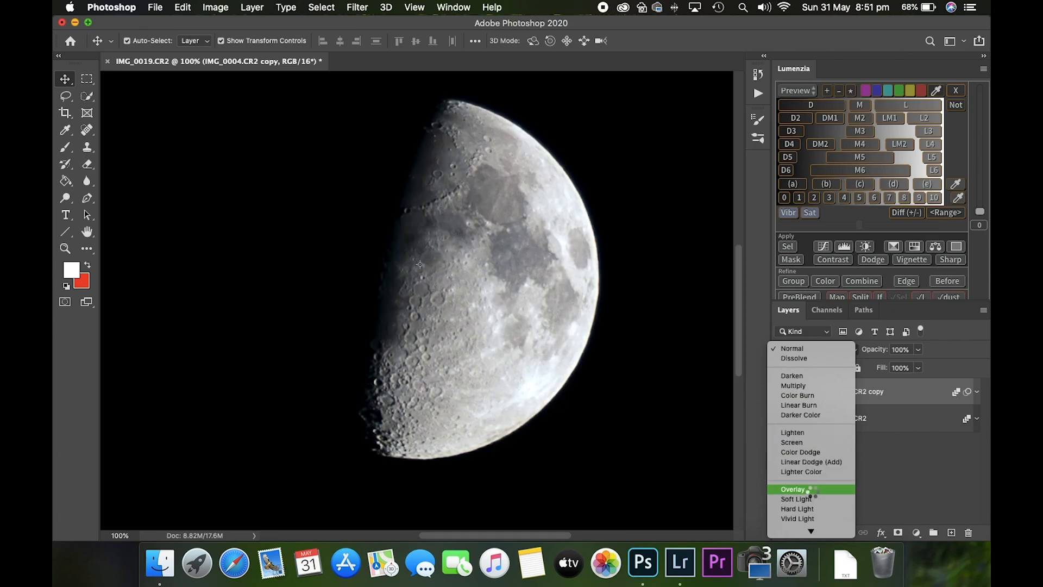
left_click(792, 489)
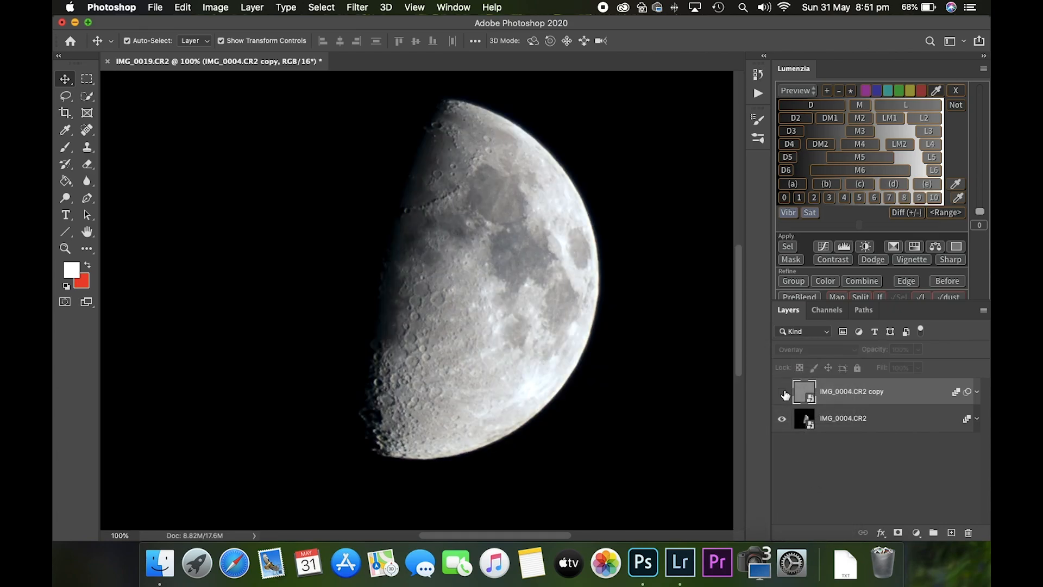
- Toggle the sharpening layer's visibility to compare, then go to save the result
left_click(782, 392)
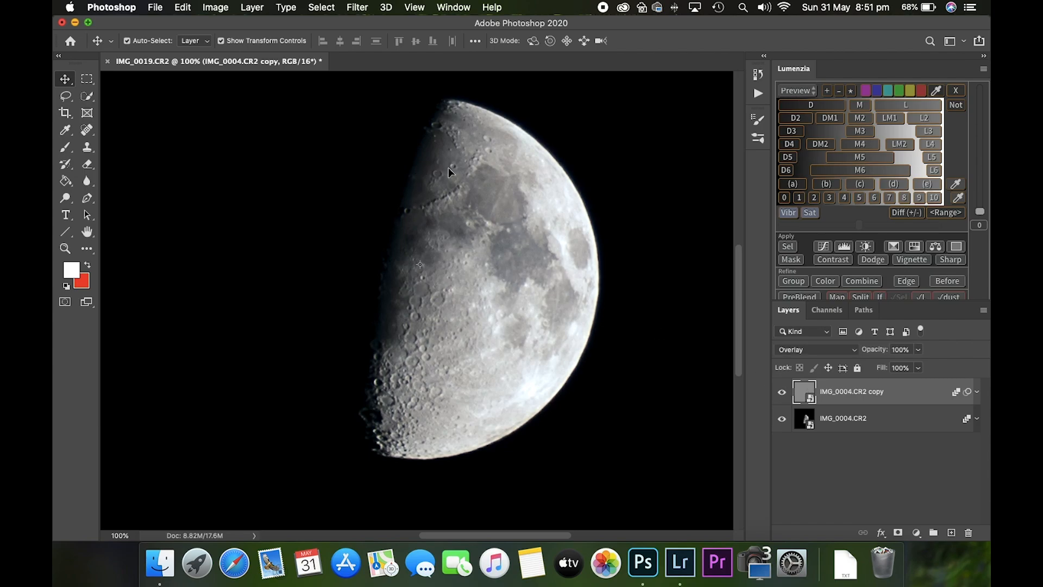
mouse_move(500, 272)
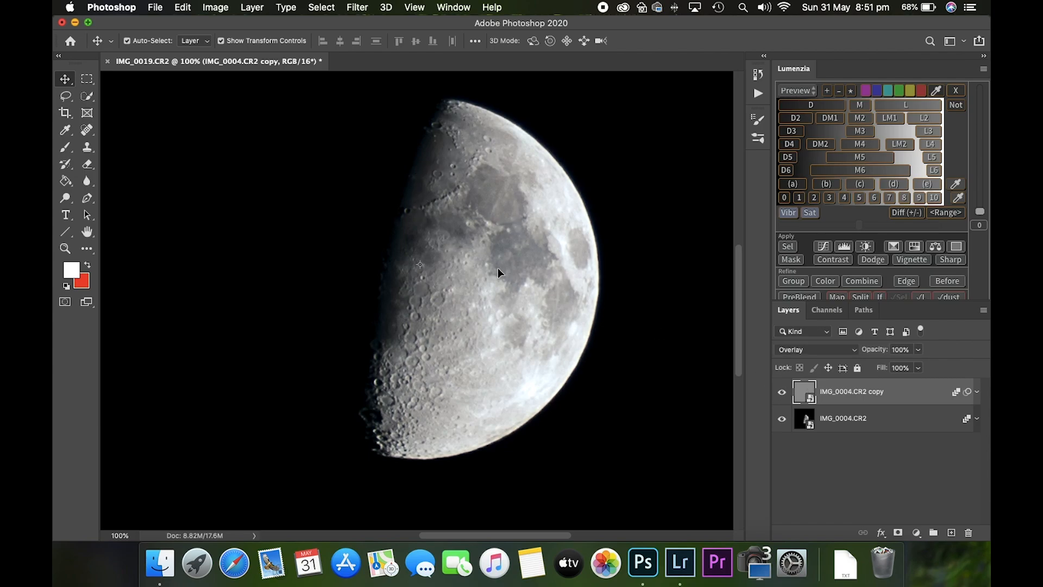
left_click(782, 393)
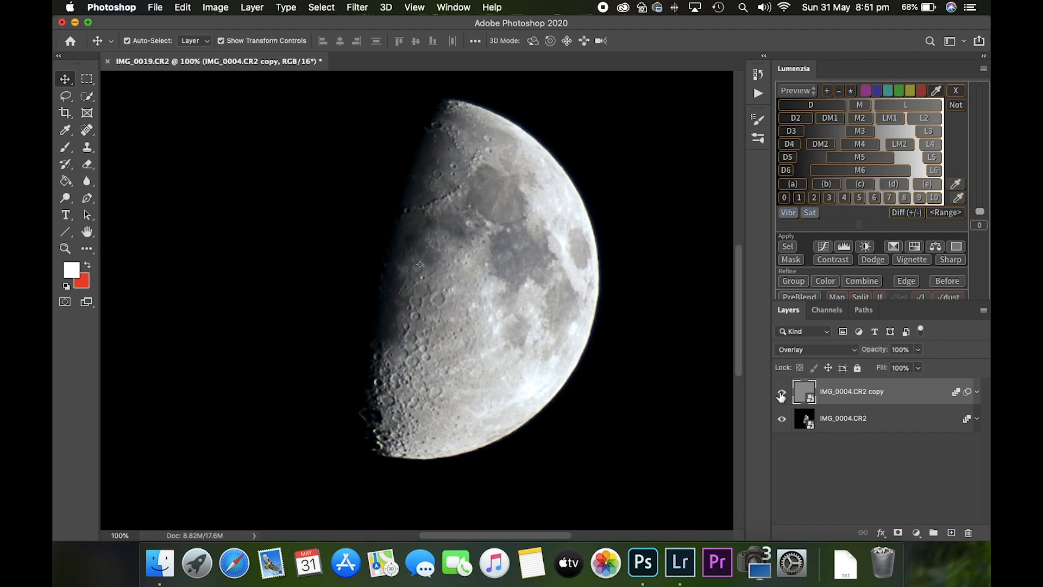
left_click(782, 393)
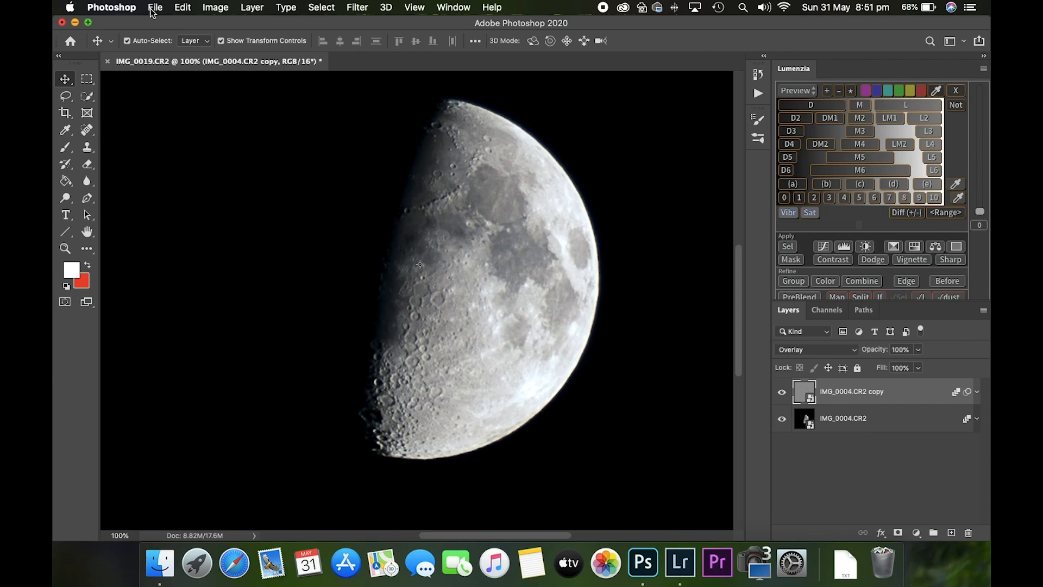
left_click(156, 7)
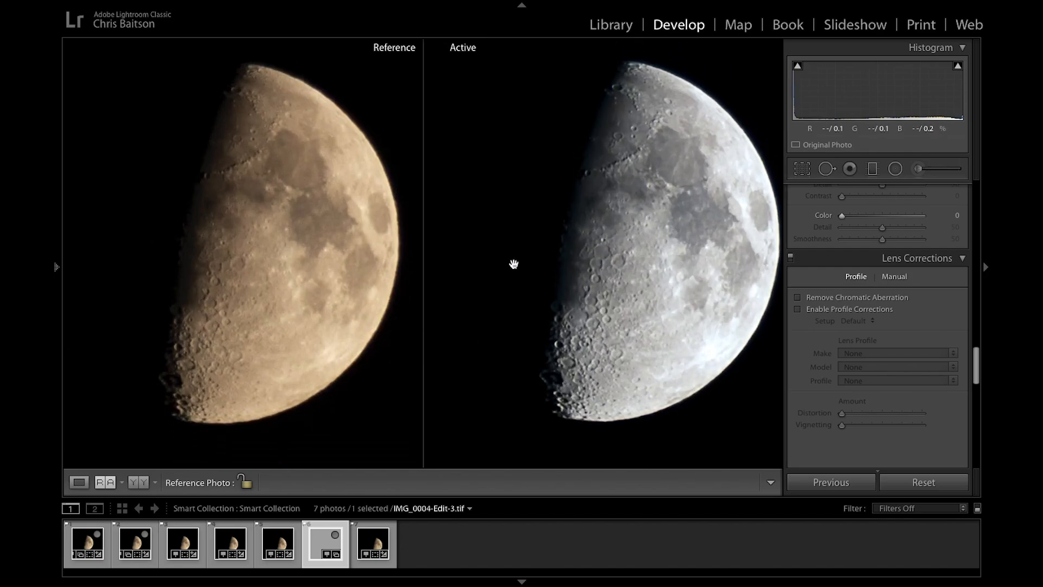
mouse_move(644, 144)
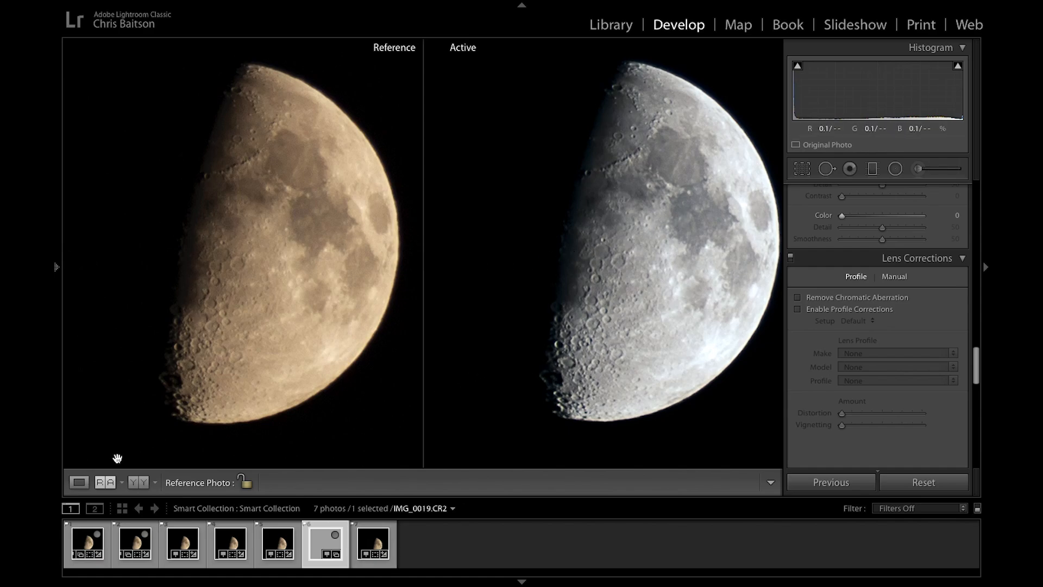
- Leave the Reference comparison and view the sharpened grey moon alone in Loupe
left_click(78, 482)
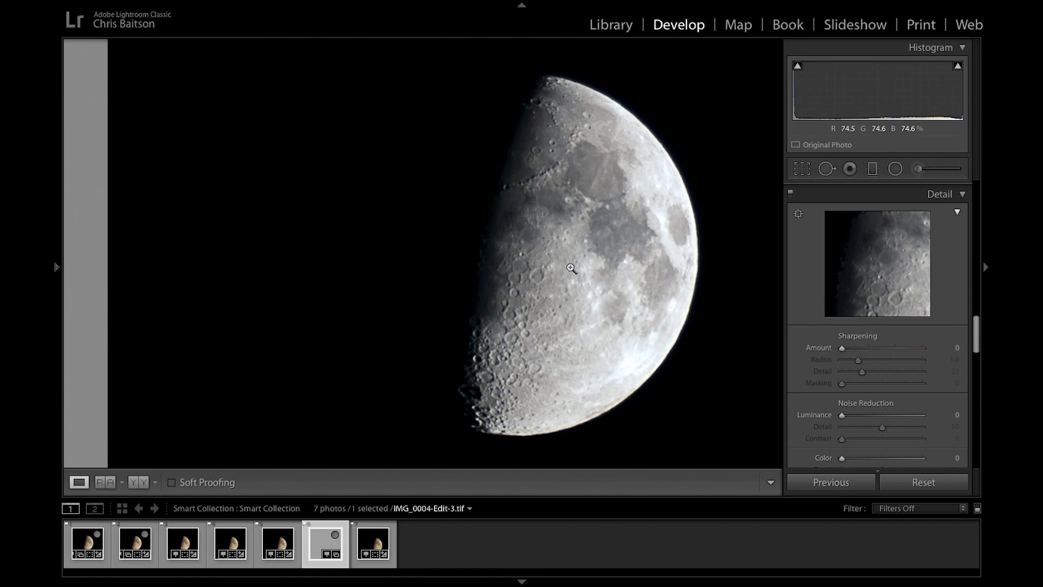
left_click(801, 169)
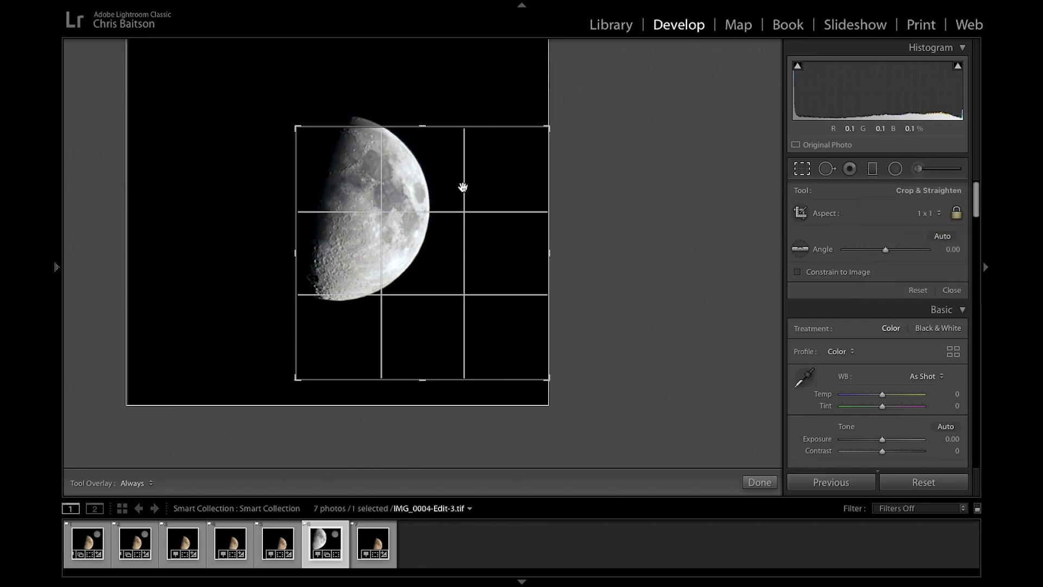
- Reposition the square crop over the moon and apply it
left_click_drag(463, 186, 499, 274)
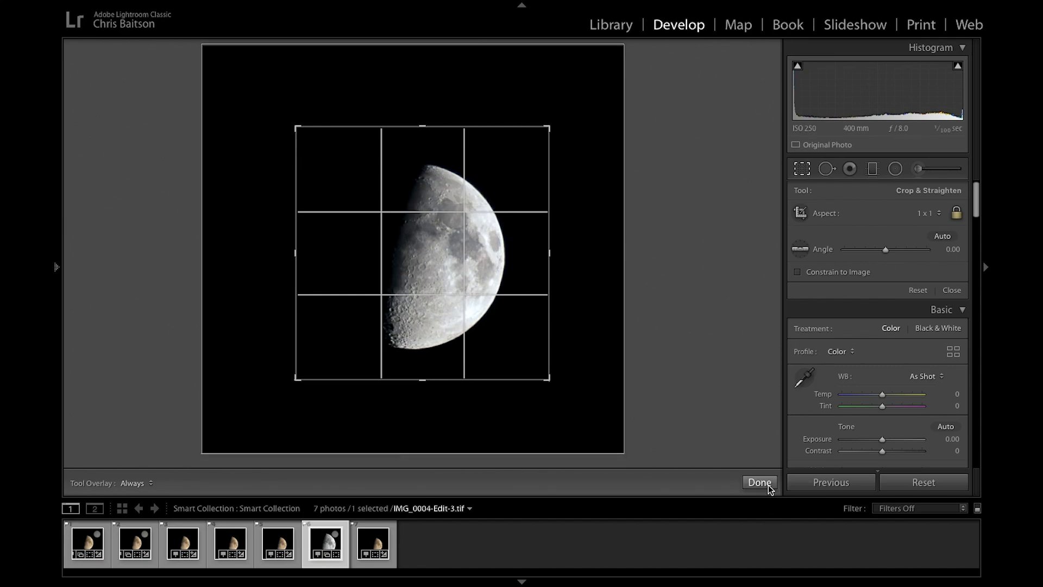
left_click(758, 481)
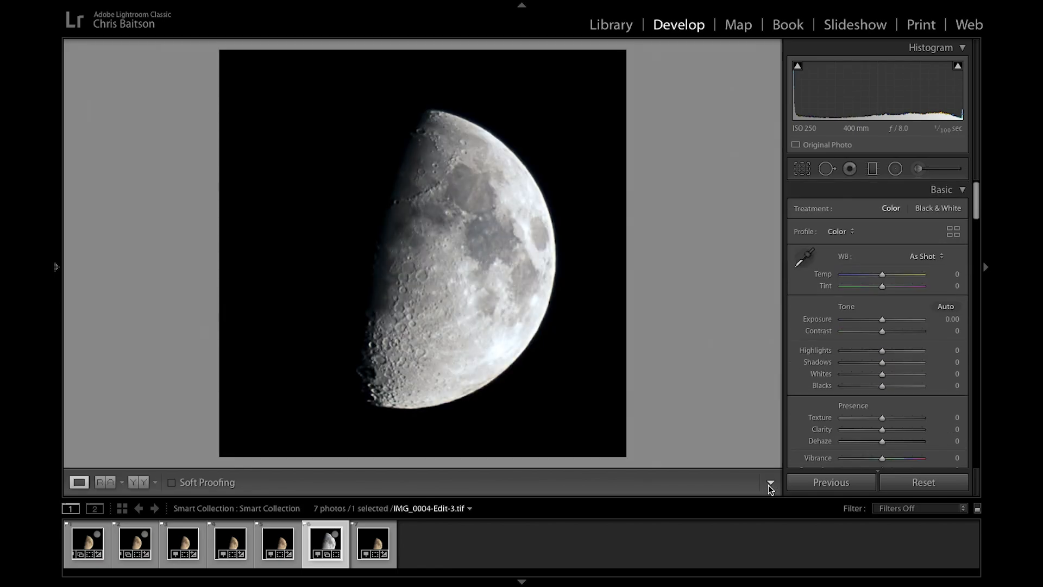
mouse_move(655, 259)
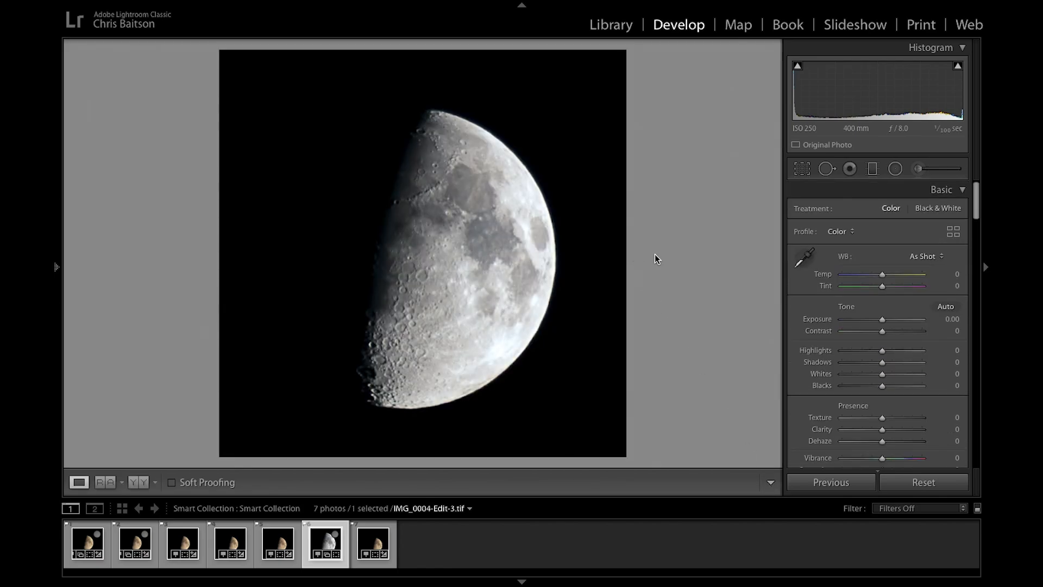
mouse_move(843, 313)
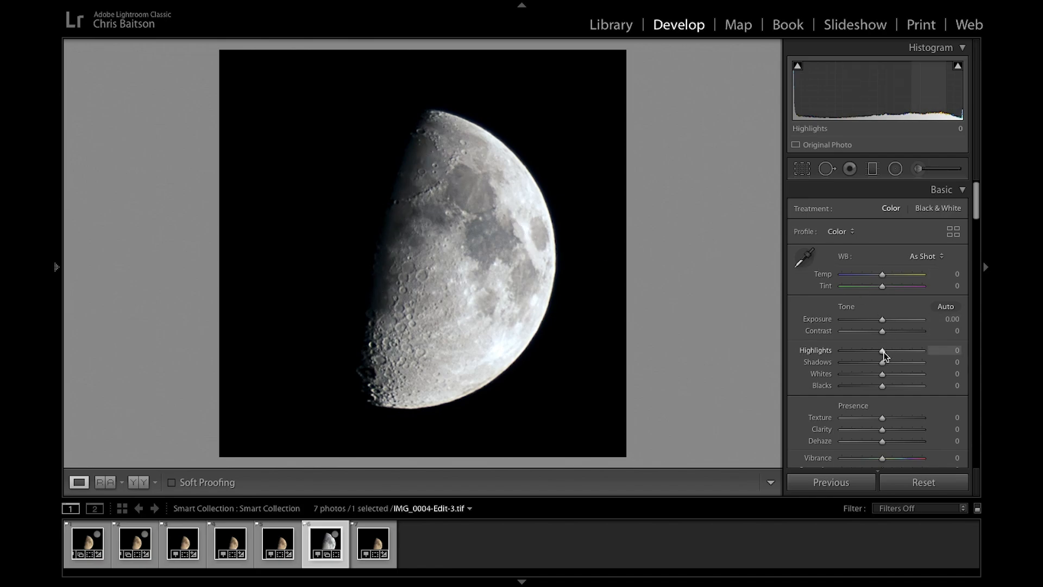
- Set Highlights to -42 and Shadows to -11, checking with Before/After view
left_click_drag(882, 351, 865, 350)
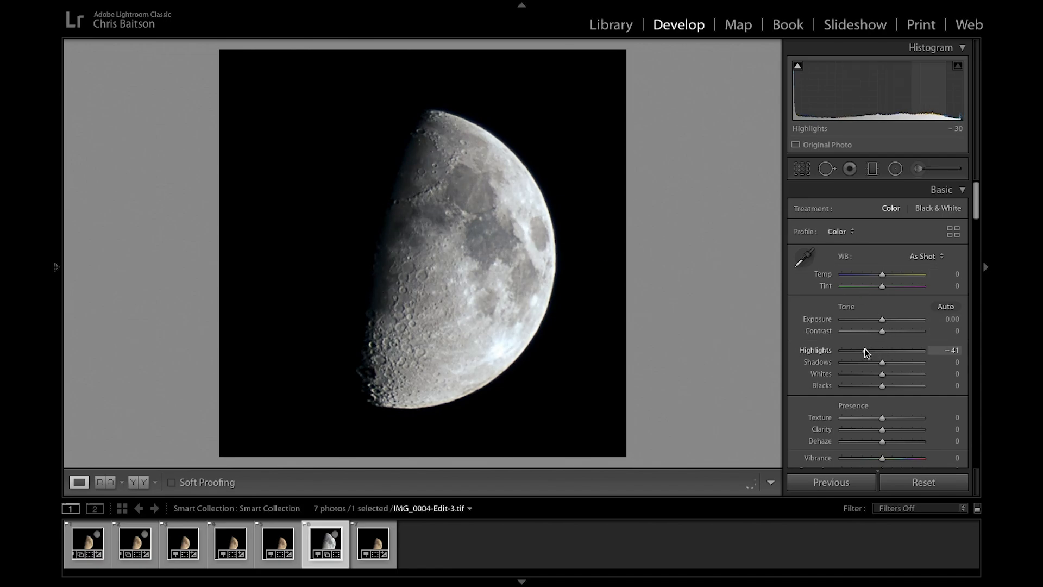
left_click_drag(882, 350, 864, 349)
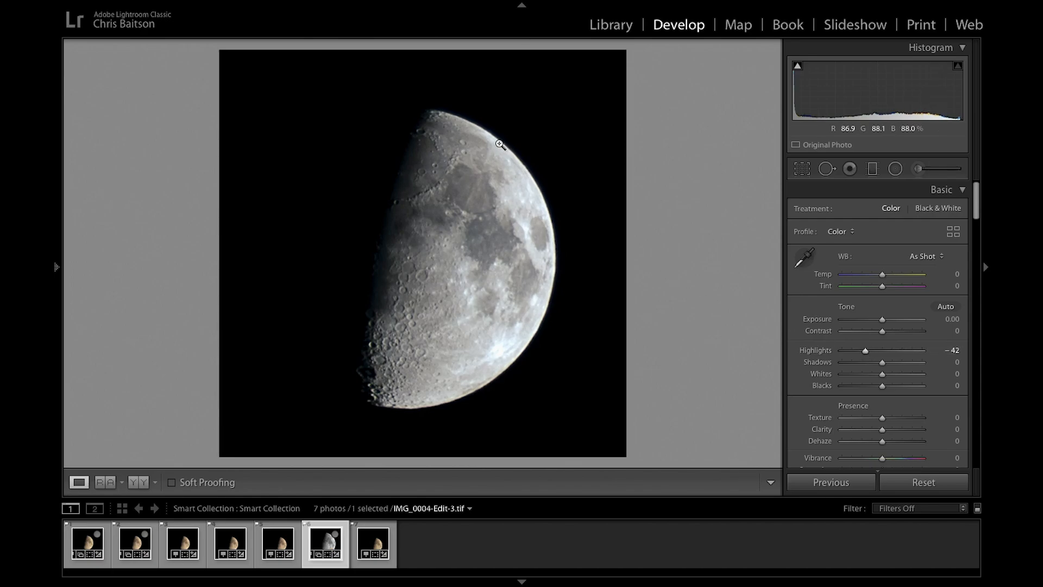
mouse_move(517, 382)
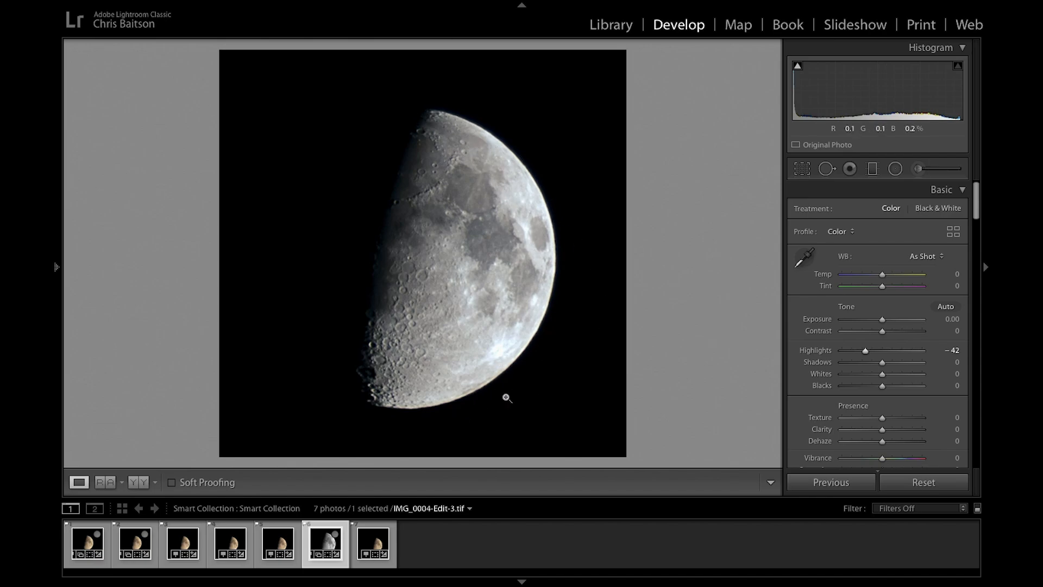
mouse_move(463, 117)
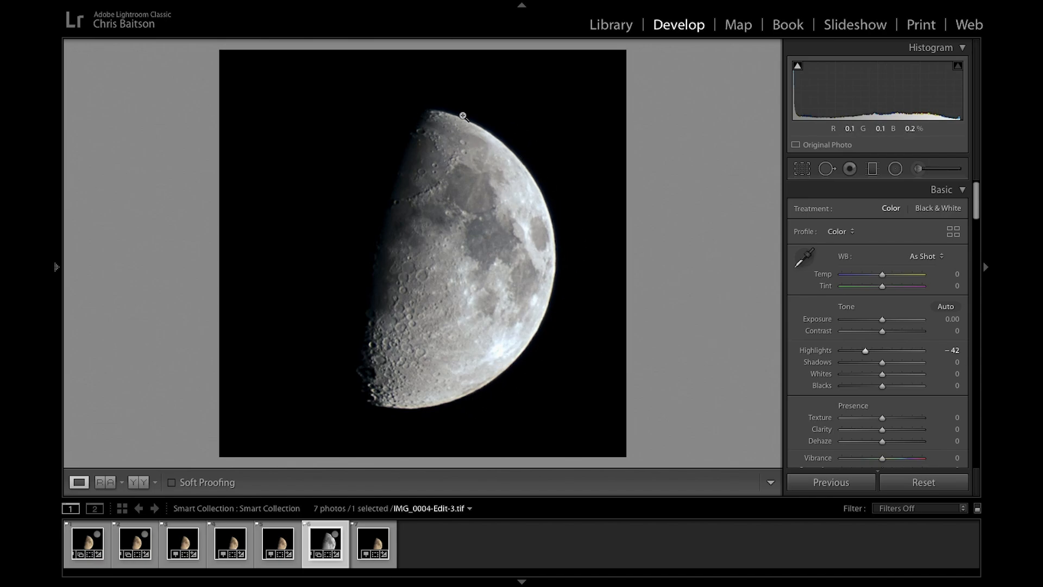
mouse_move(387, 393)
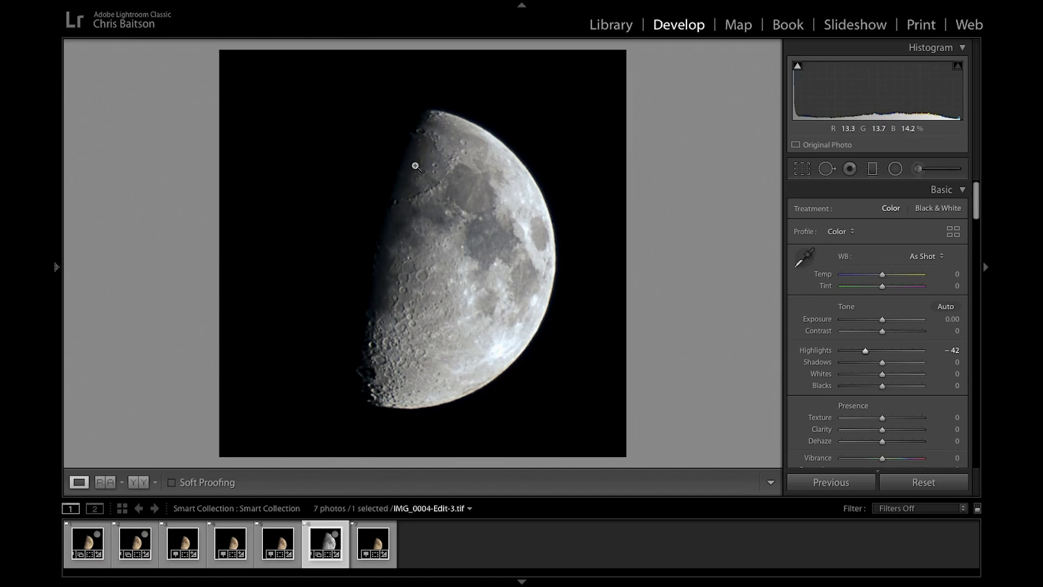
mouse_move(881, 369)
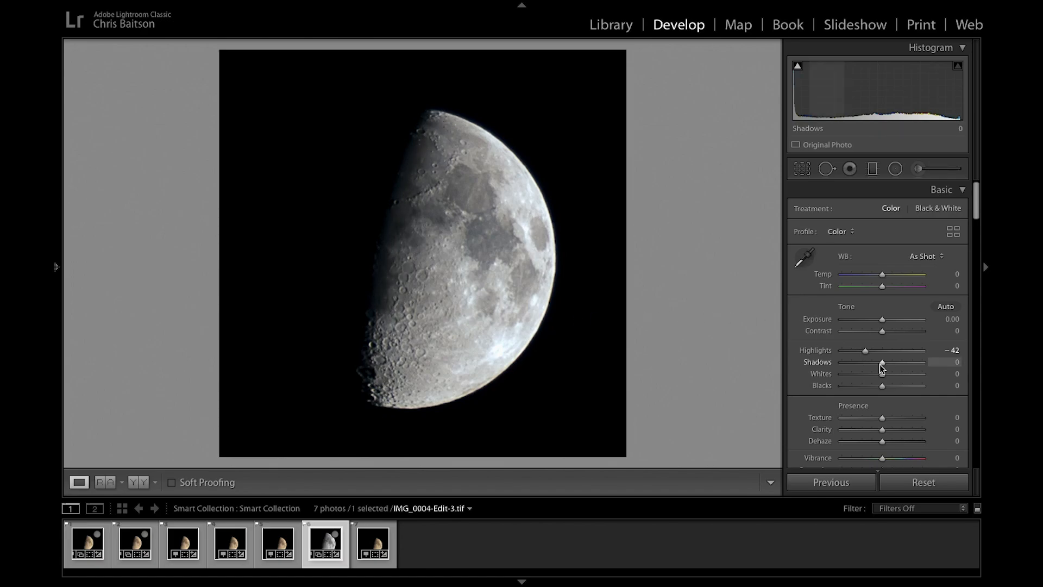
left_click_drag(882, 362, 877, 361)
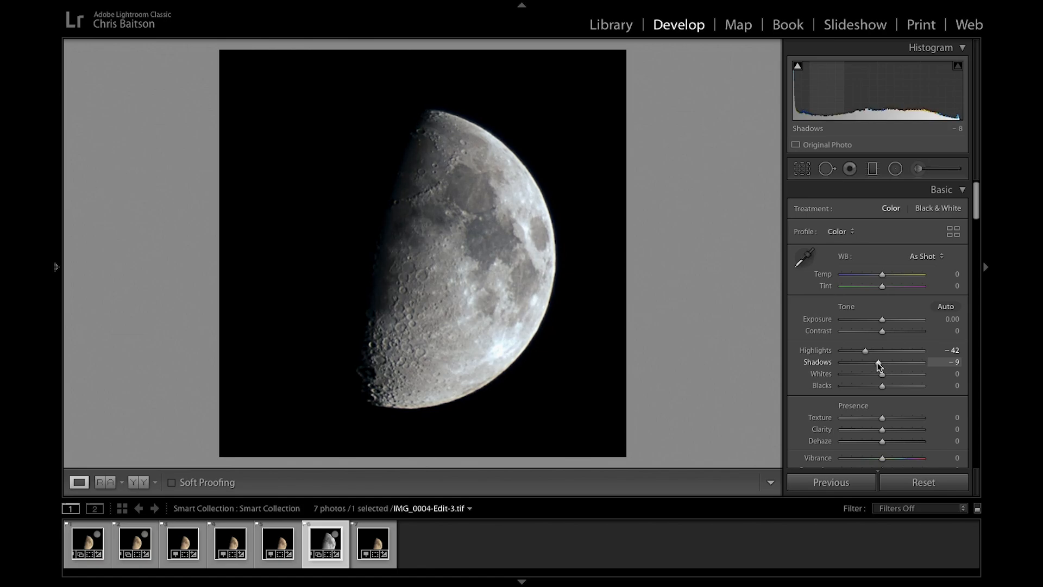
left_click_drag(878, 360, 876, 361)
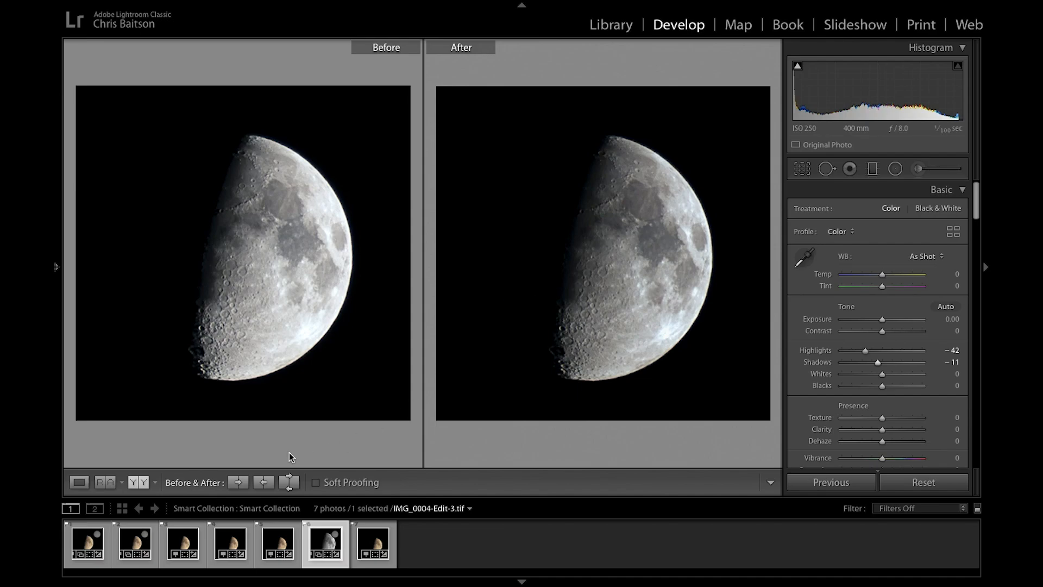
left_click(78, 482)
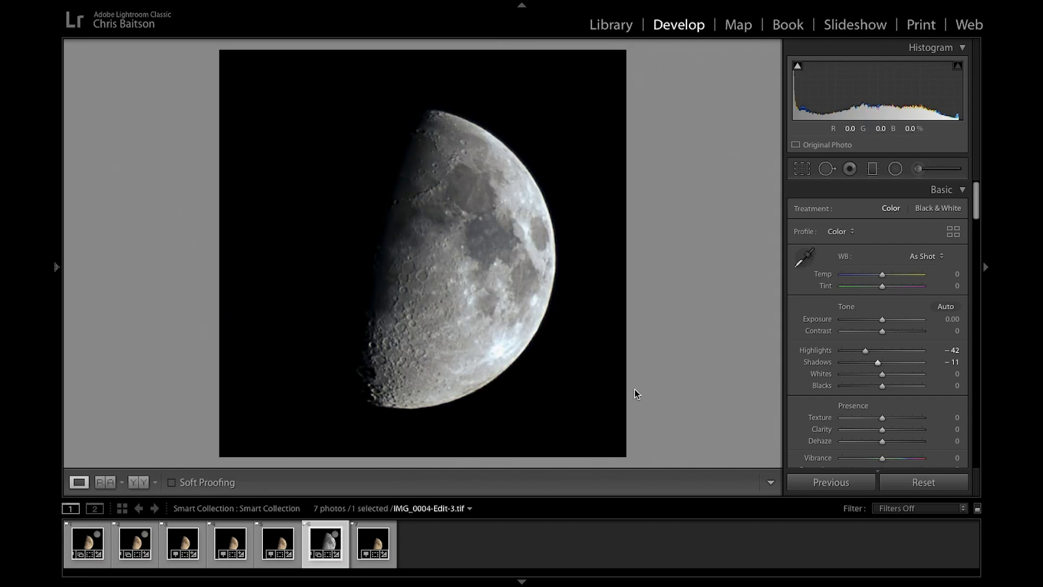